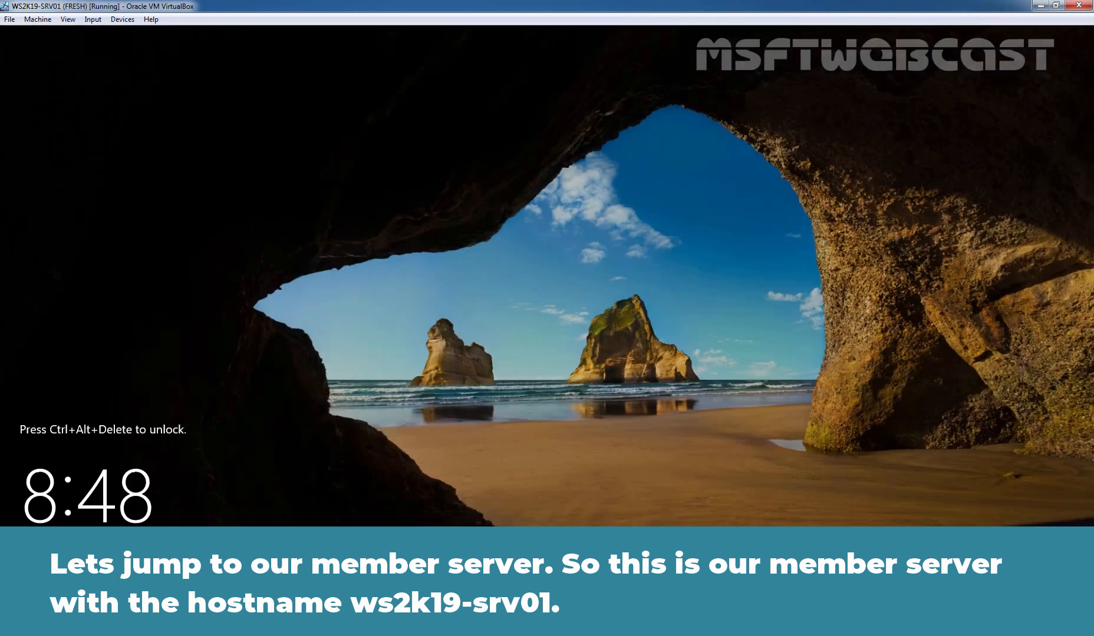
pyautogui.moveTo(544, 403)
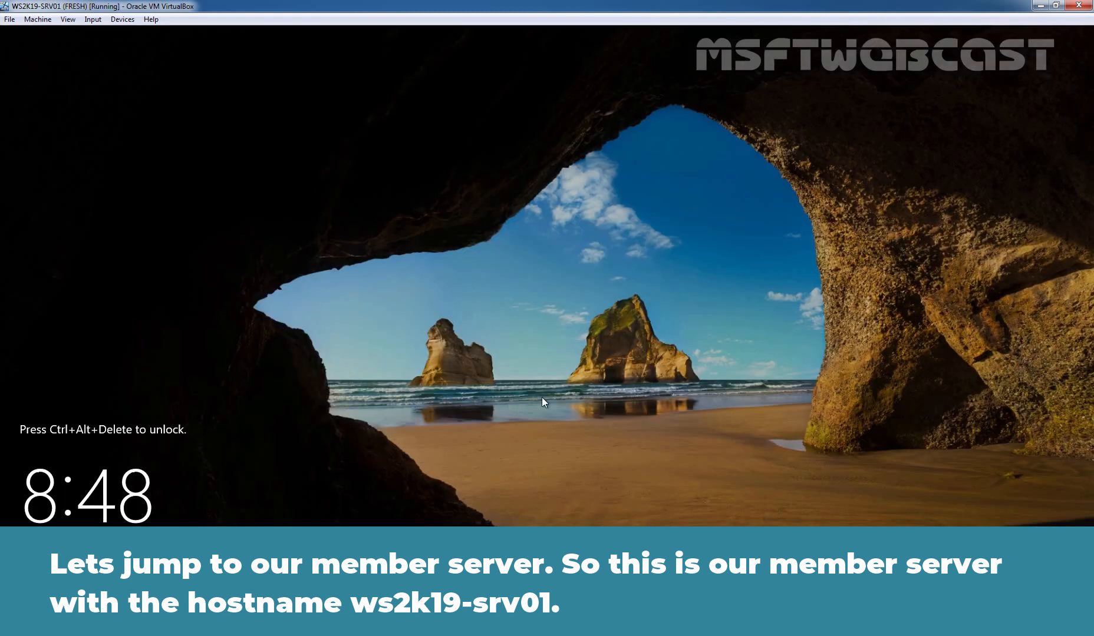
# Unlock ws2k19-srv01 and dismiss Server Manager's Windows Admin Center suggestion.
pyautogui.press('ctrl+alt+delete')
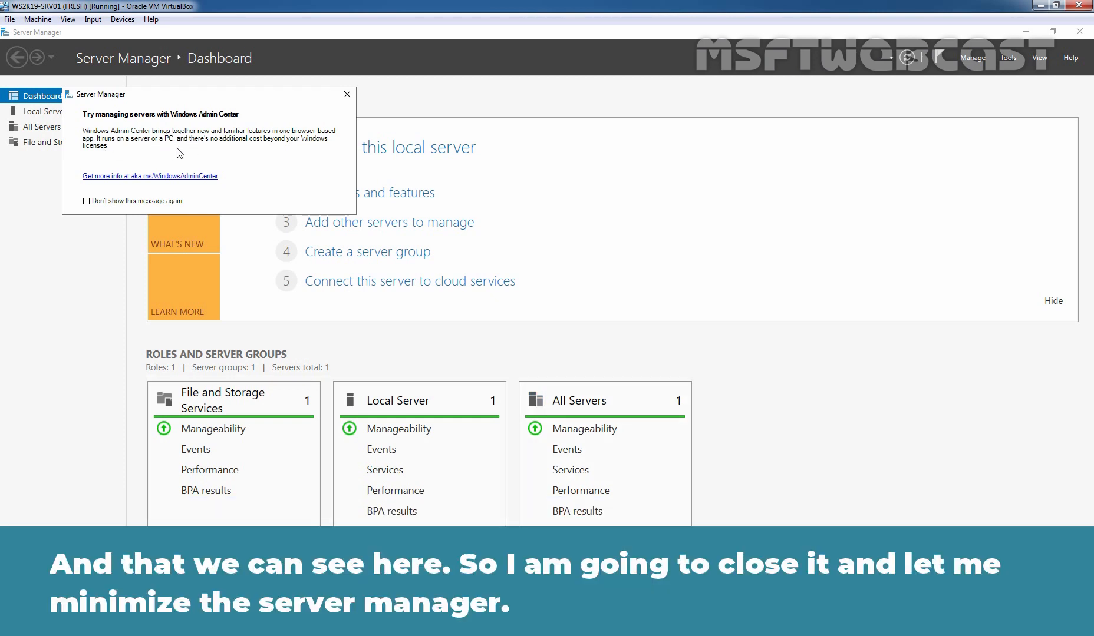
pyautogui.click(347, 95)
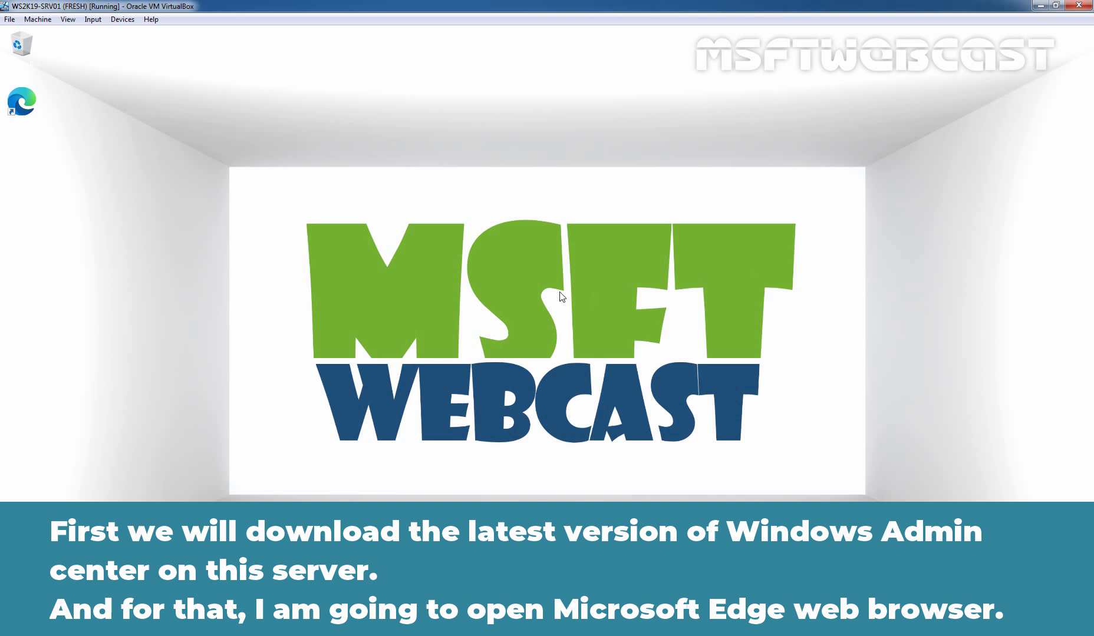
pyautogui.moveTo(630, 319)
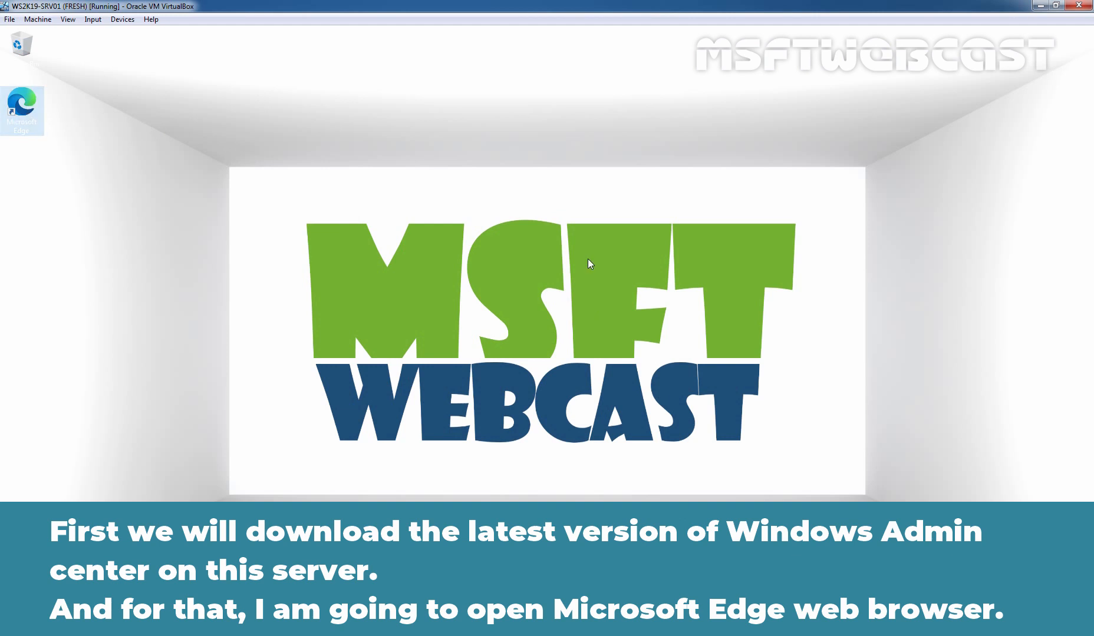
# In Edge, search for Windows Admin Center and follow the Microsoft Docs download link.
pyautogui.doubleClick(22, 112)
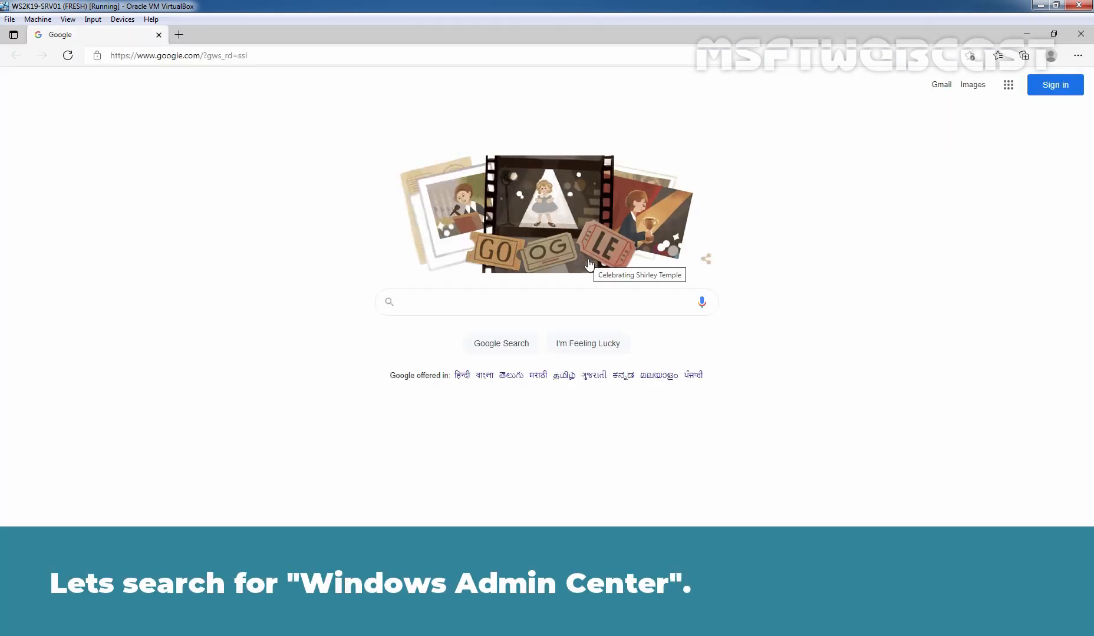
pyautogui.write('windows admin center')
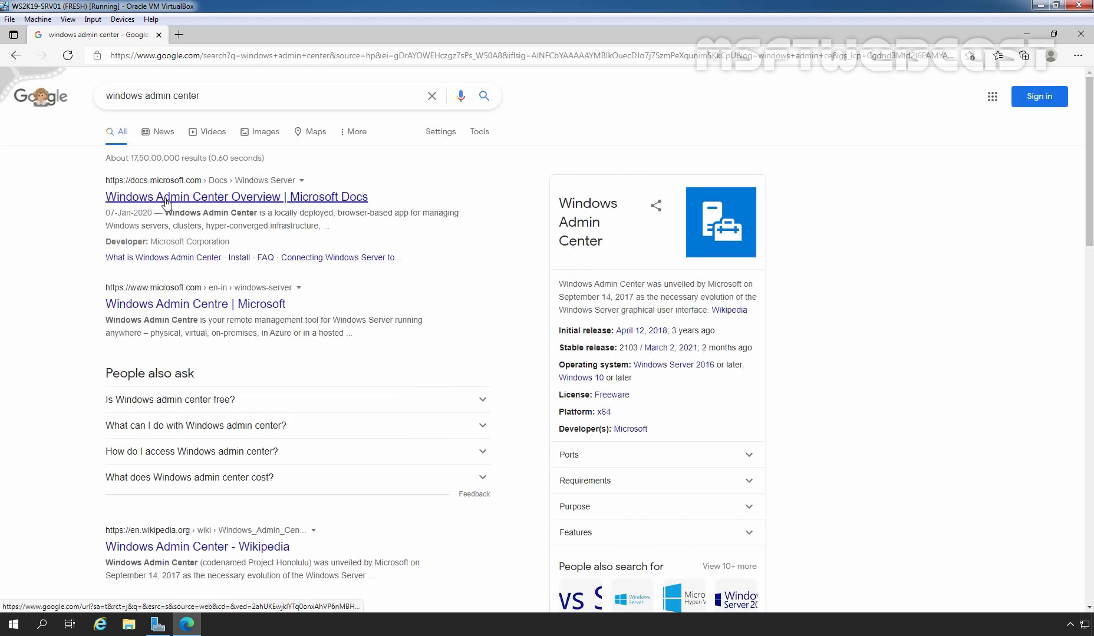
pyautogui.click(236, 196)
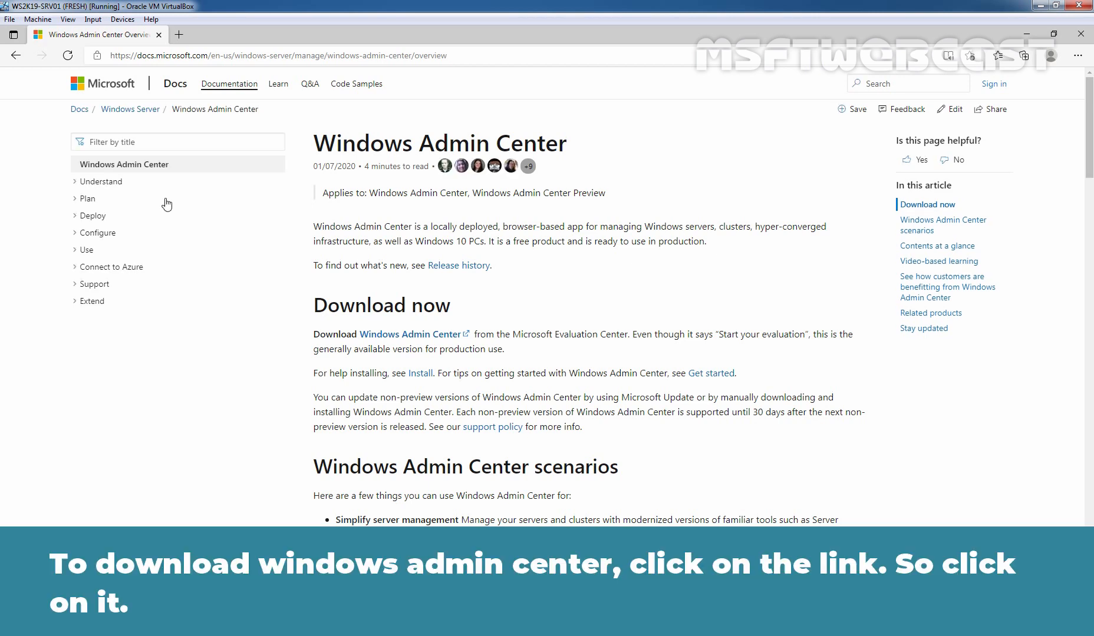
pyautogui.moveTo(309, 343)
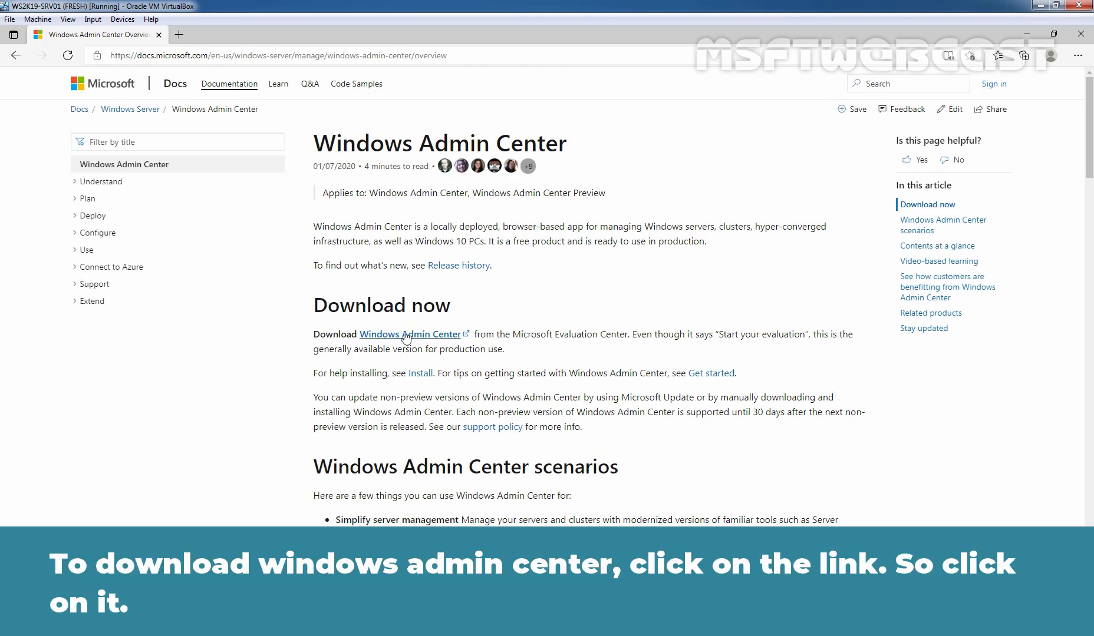
pyautogui.click(410, 335)
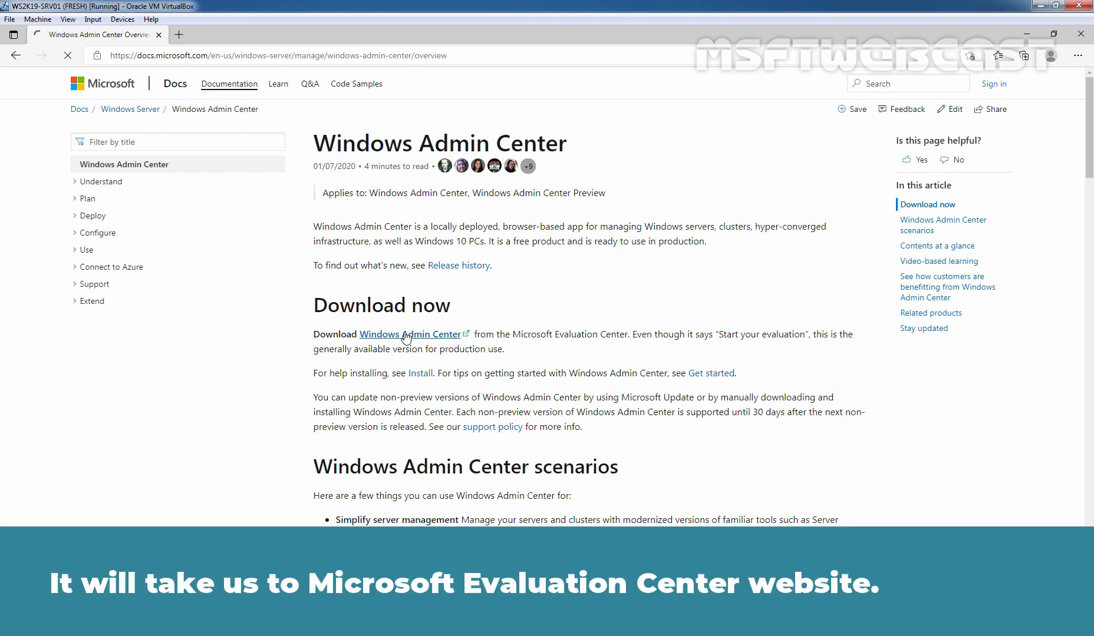
pyautogui.click(410, 334)
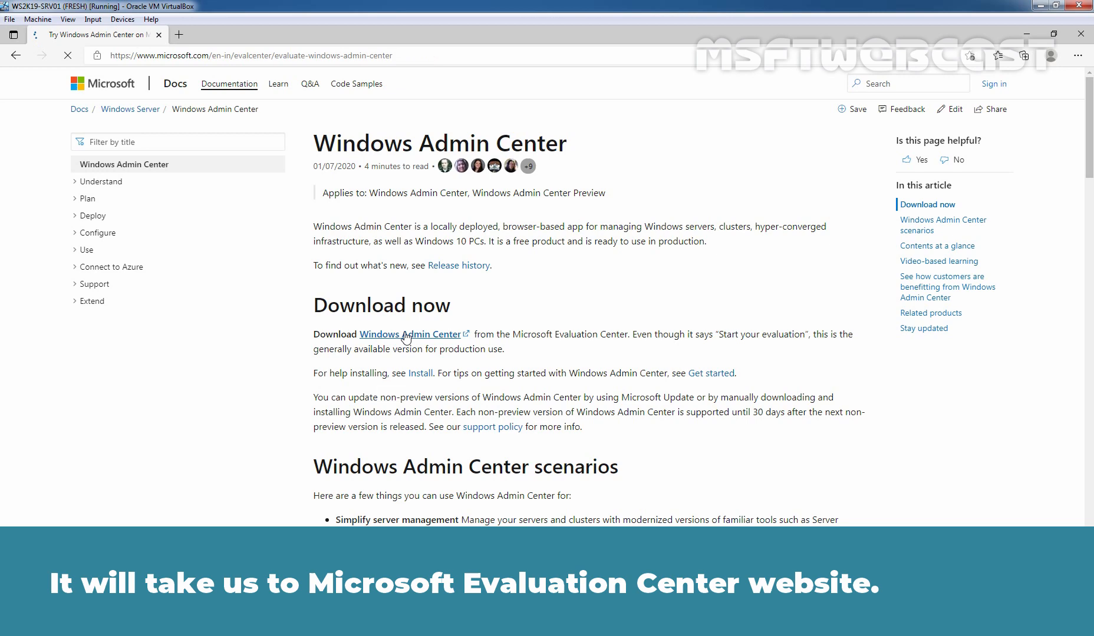
# Choose the MSI package, submit the registration form, and start the Windows Admin Center download.
pyautogui.click(412, 334)
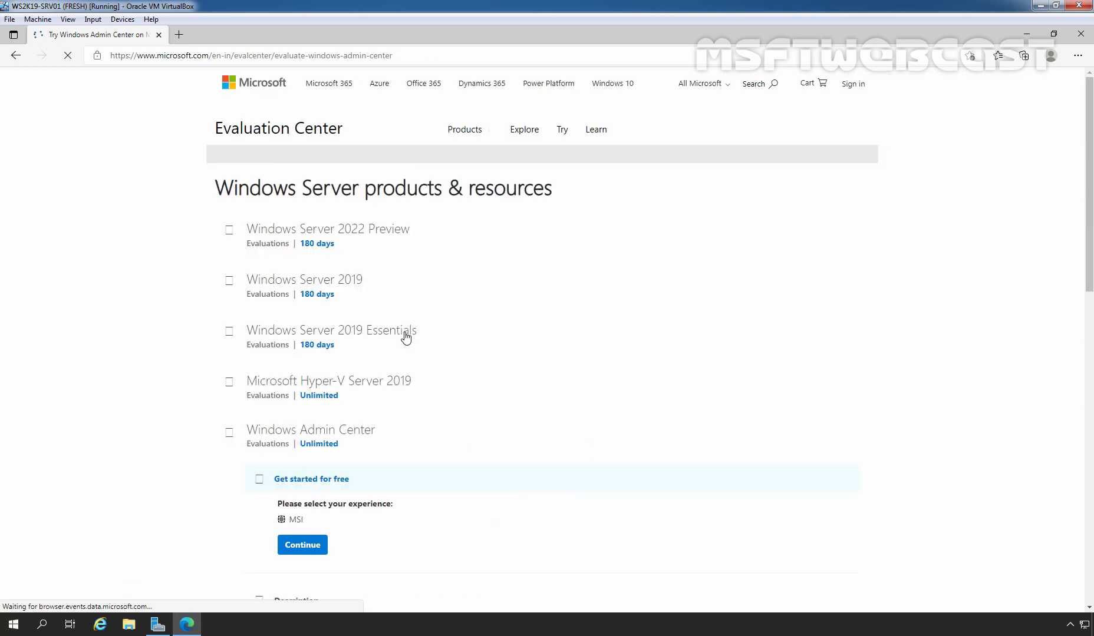
pyautogui.scroll(-3)
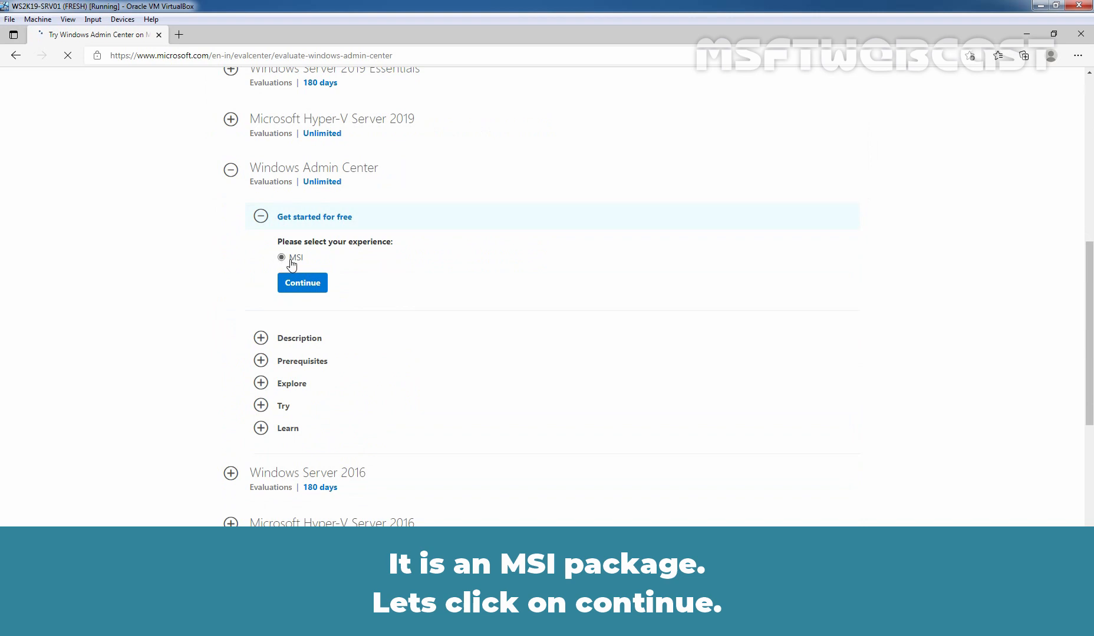
pyautogui.click(302, 283)
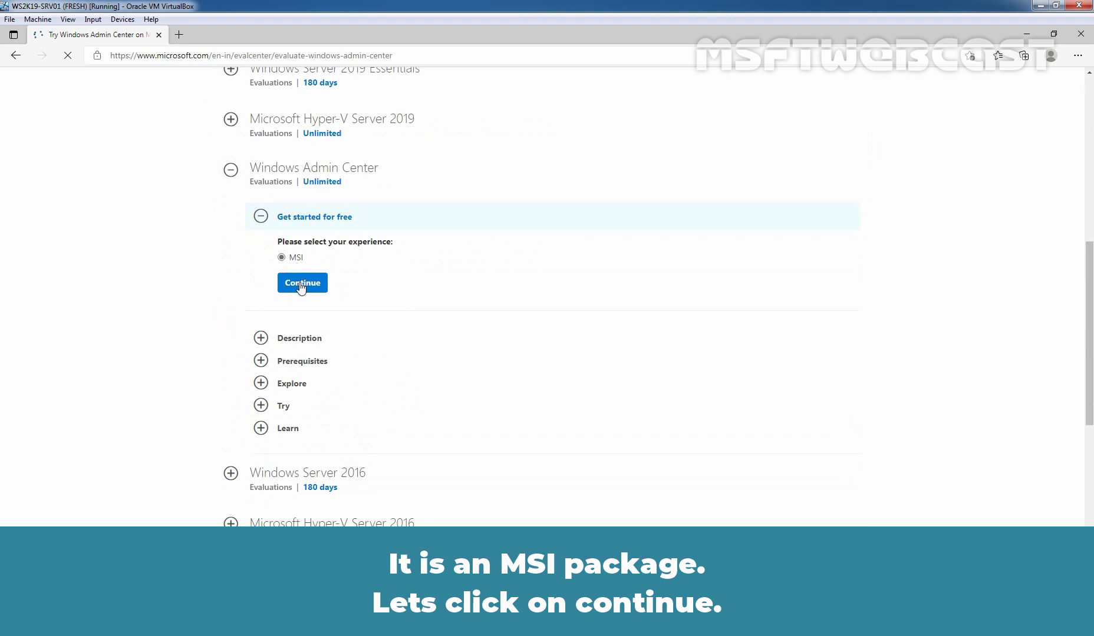
pyautogui.click(301, 283)
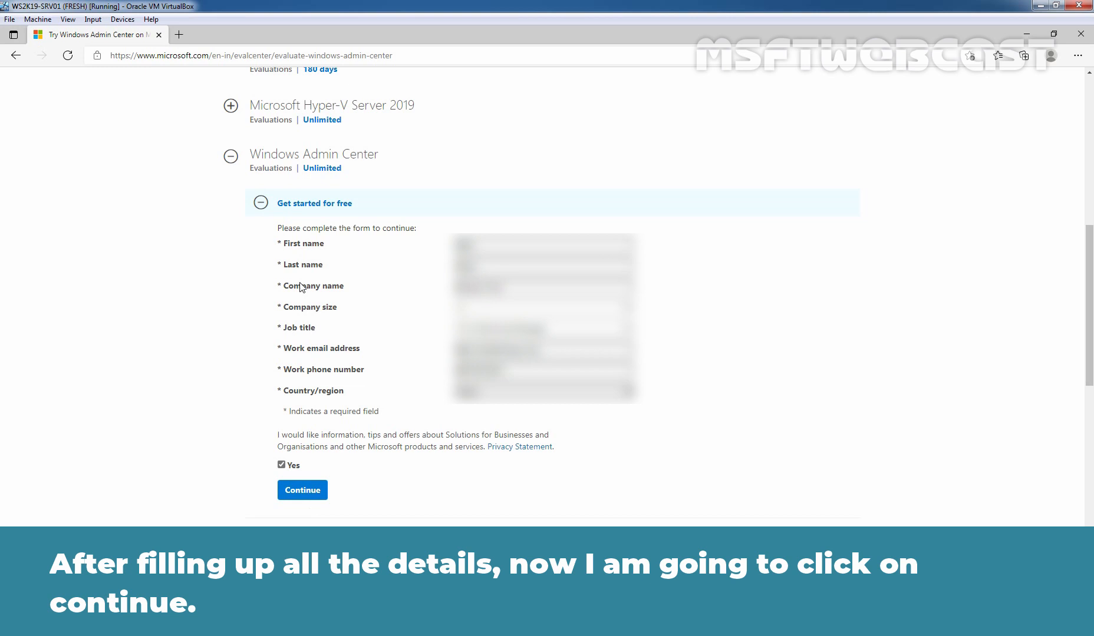
pyautogui.click(301, 490)
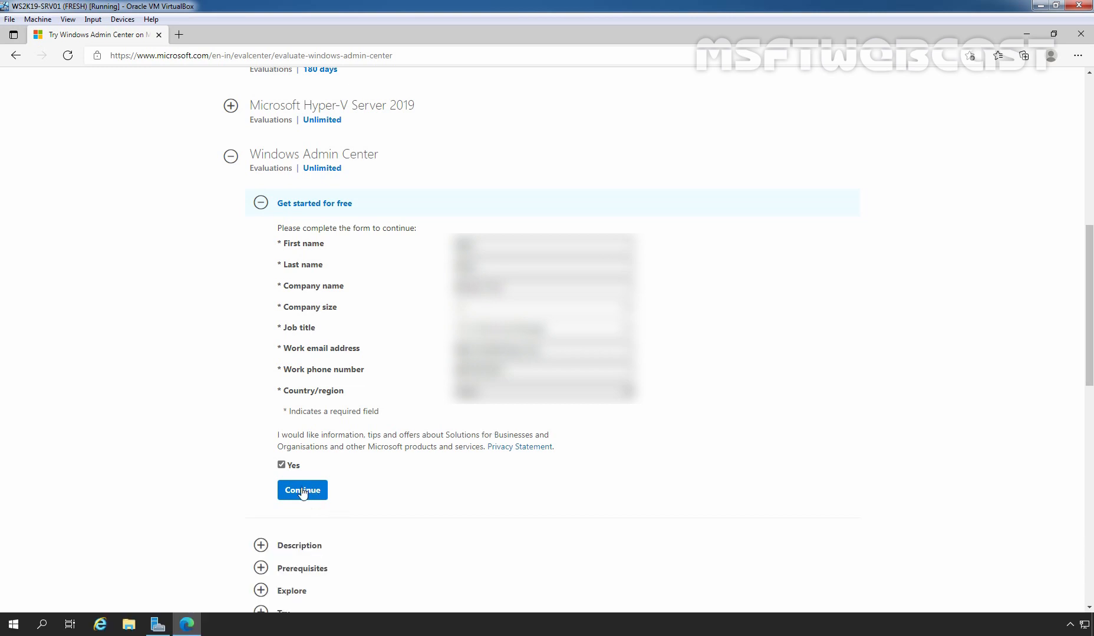
pyautogui.click(302, 491)
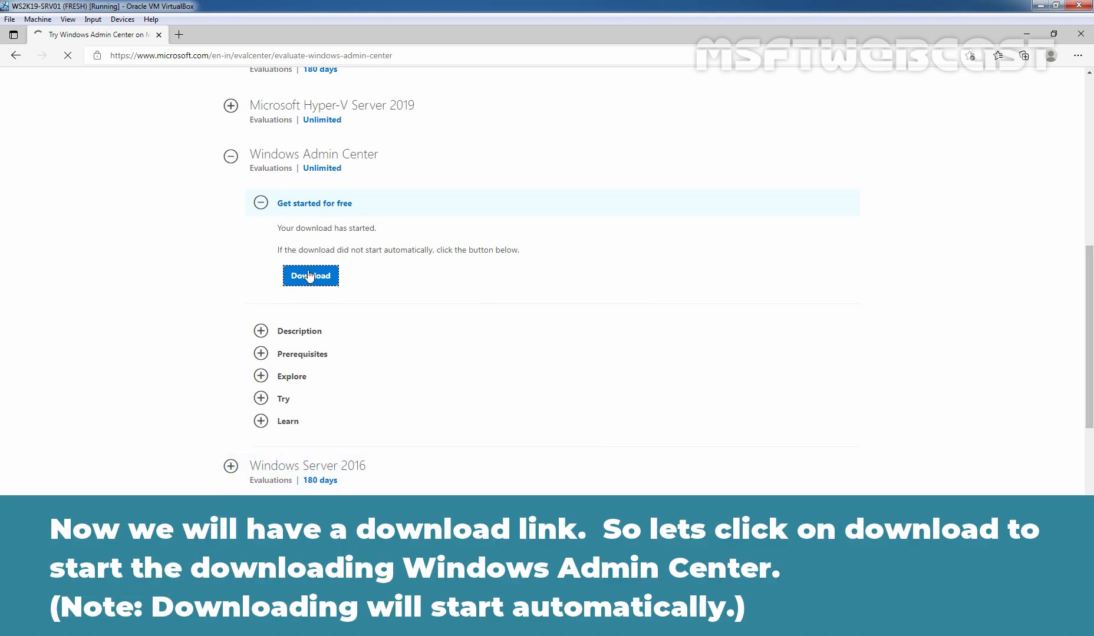
pyautogui.click(310, 276)
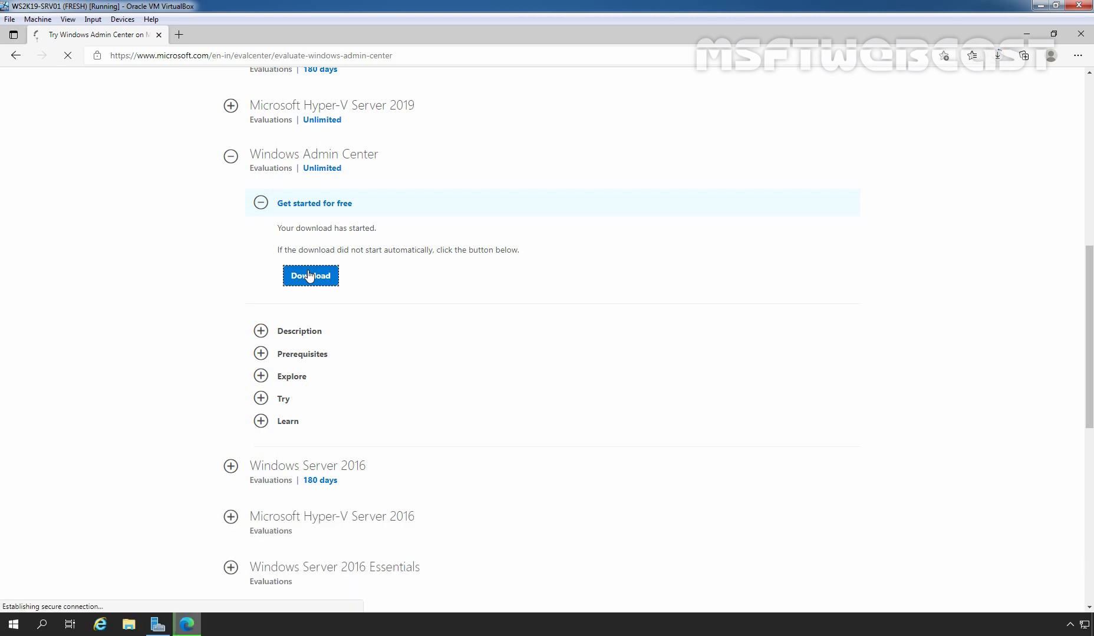
pyautogui.moveTo(395, 276)
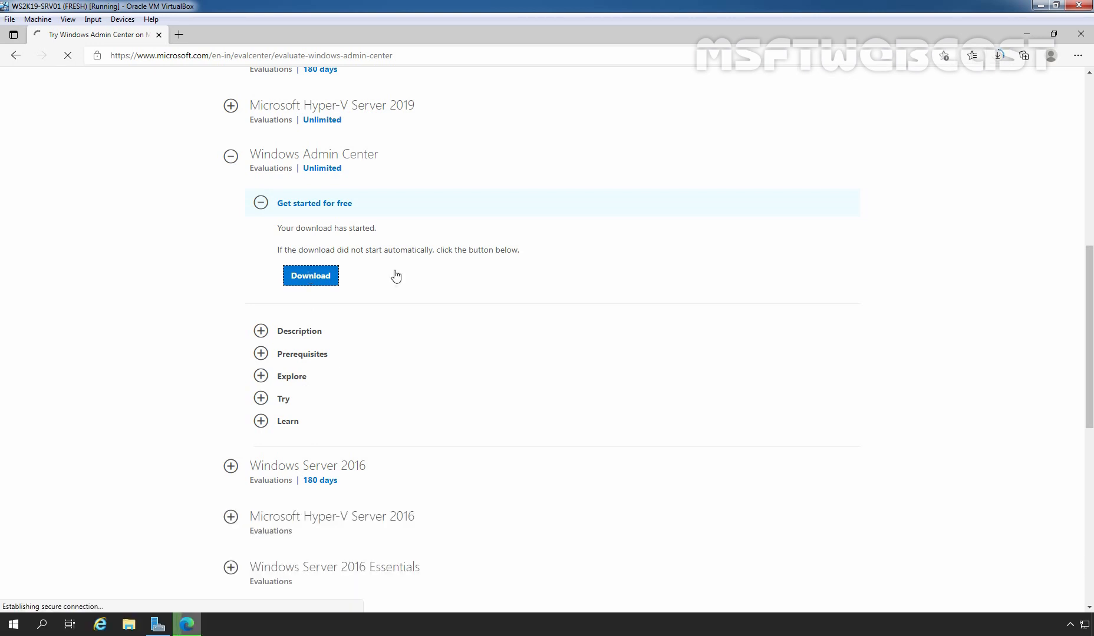
pyautogui.click(998, 56)
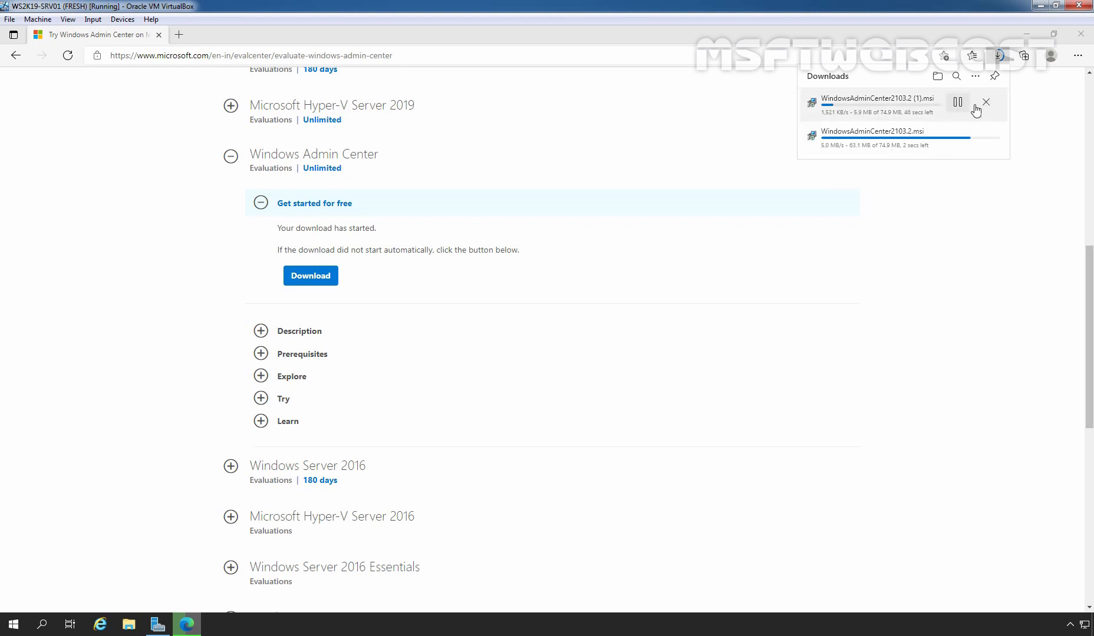
# Cancel the duplicate download and launch WindowsAdminCenter2103.2 from the Downloads folder.
pyautogui.click(986, 102)
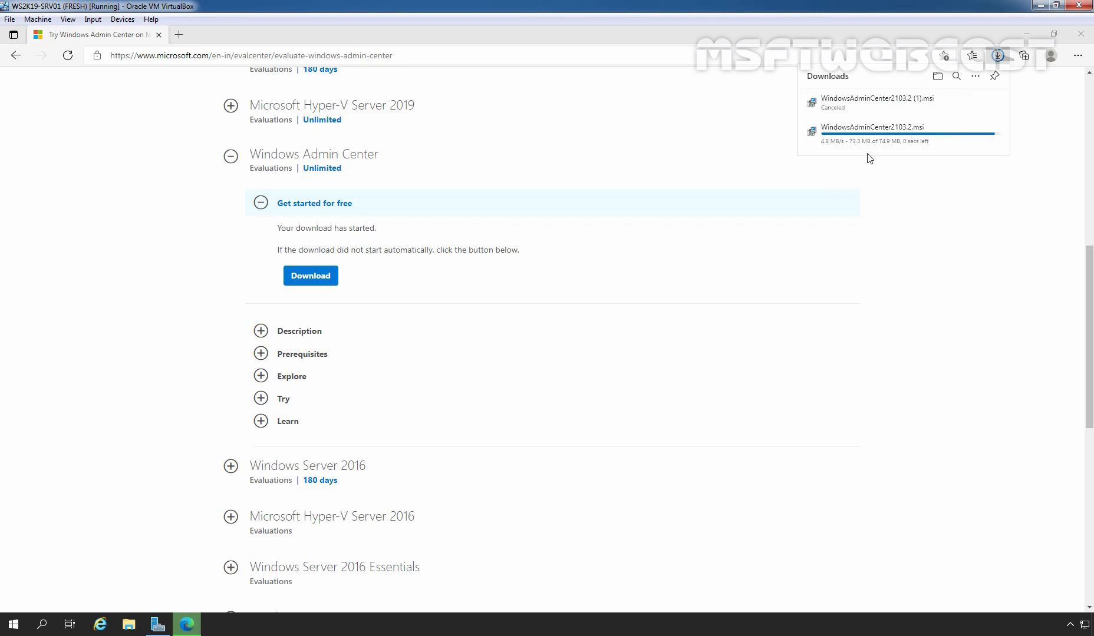
pyautogui.moveTo(855, 158)
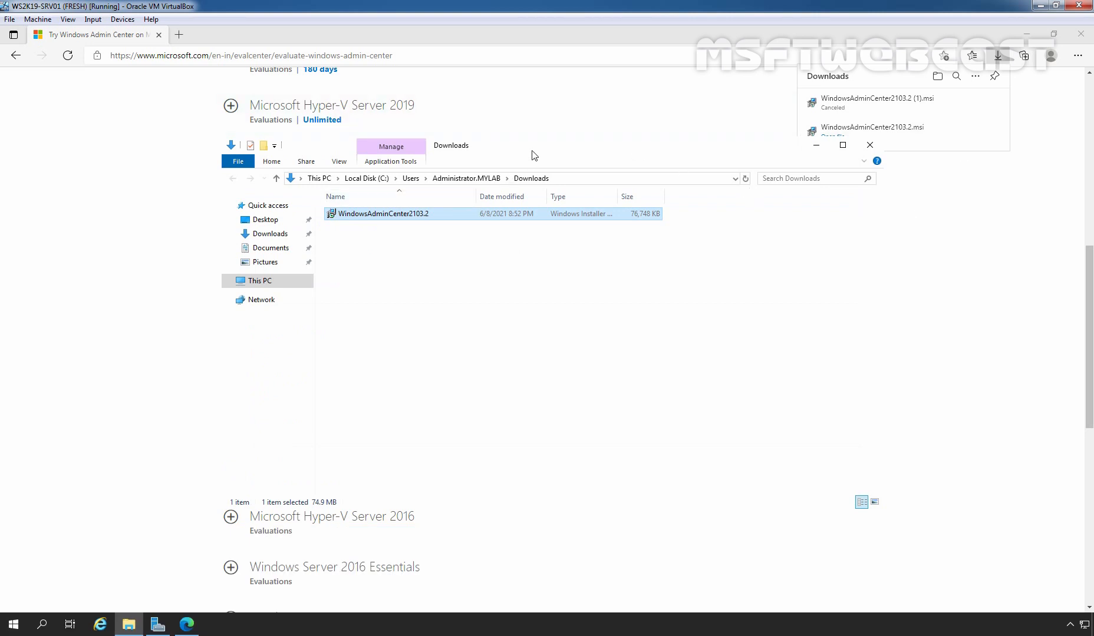
pyautogui.click(842, 145)
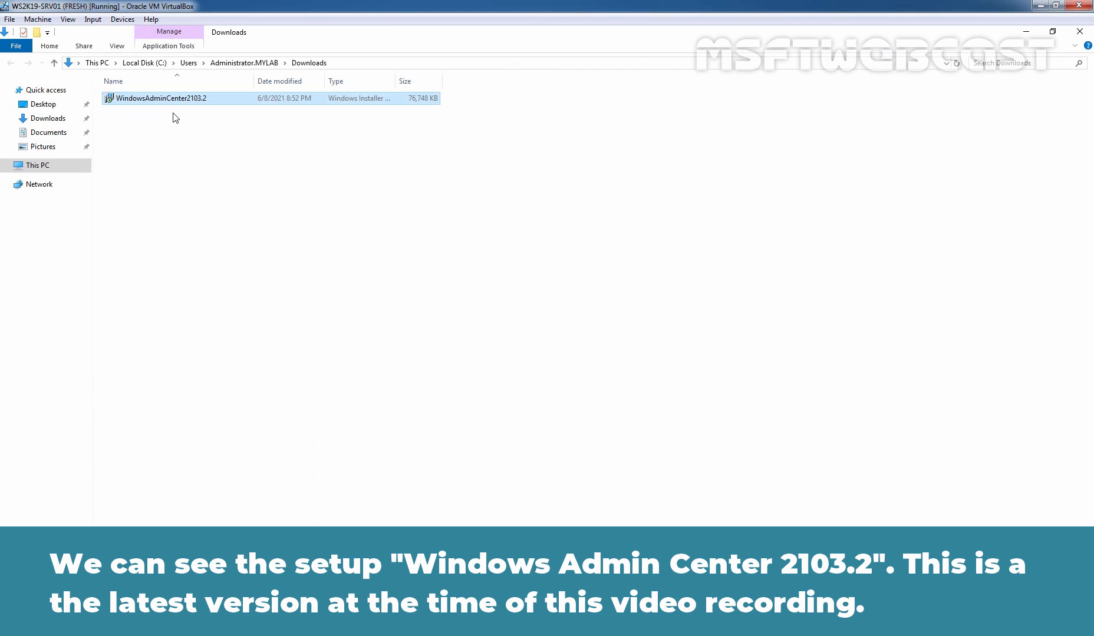
pyautogui.moveTo(203, 111)
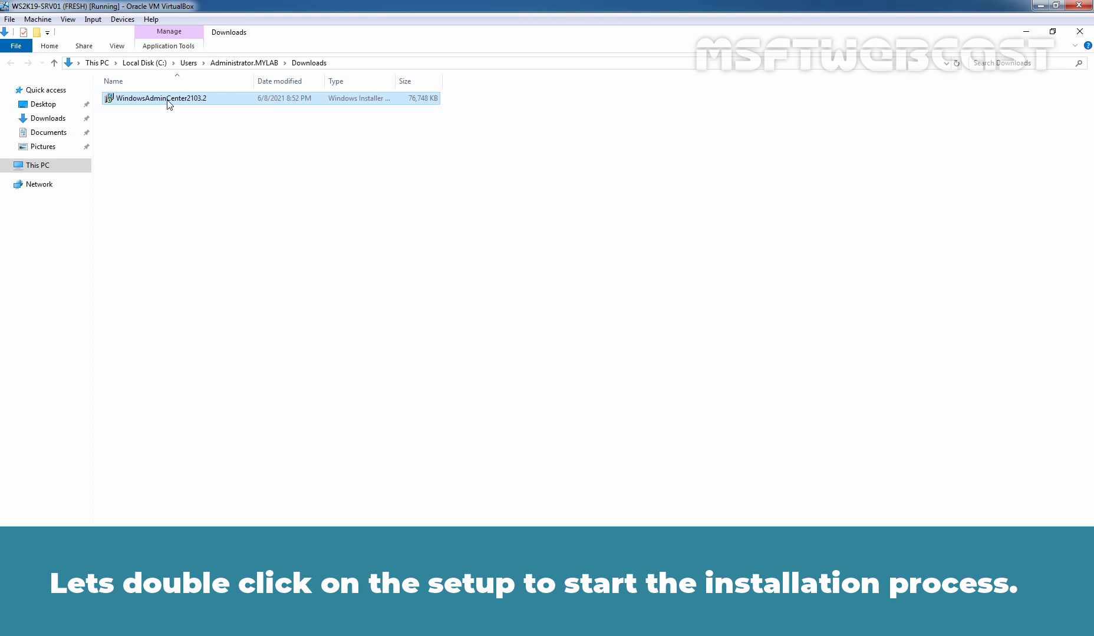
pyautogui.doubleClick(160, 98)
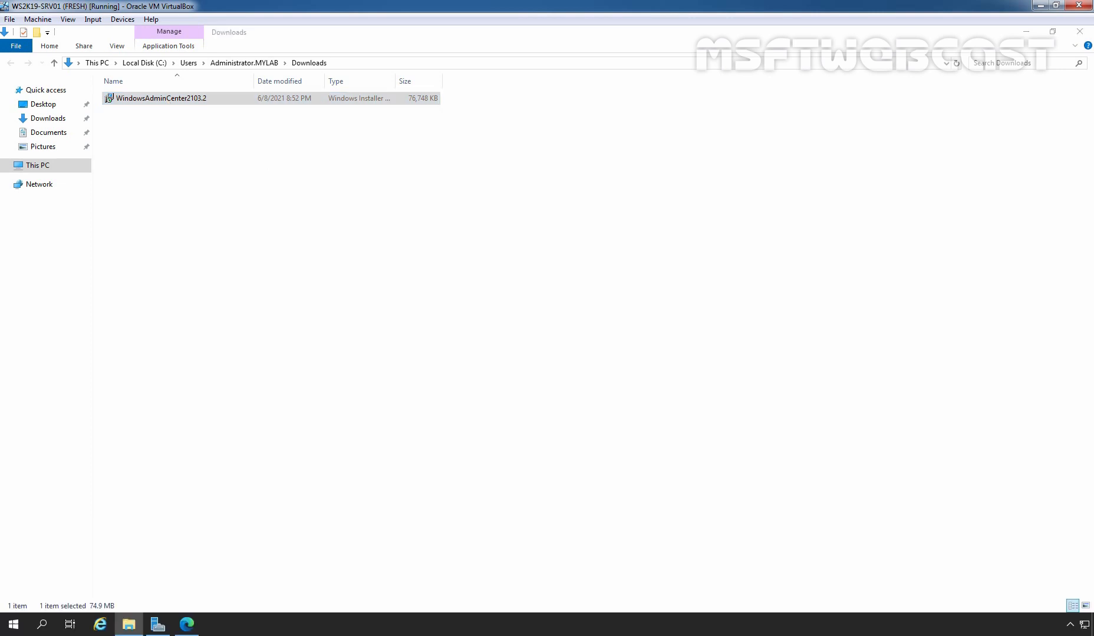
pyautogui.doubleClick(160, 98)
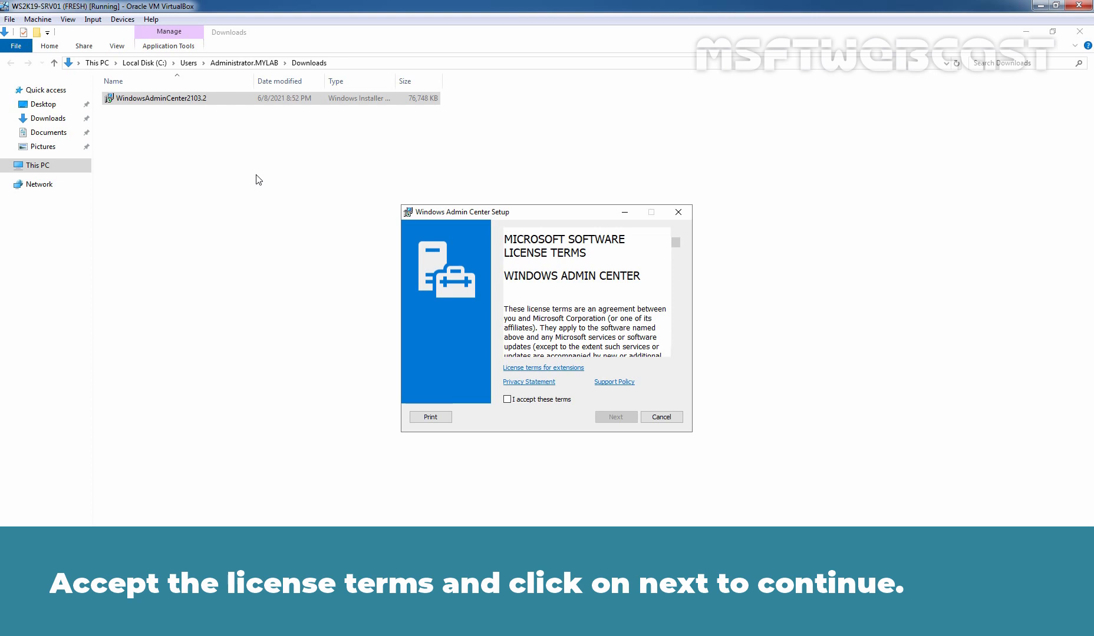
pyautogui.moveTo(466, 393)
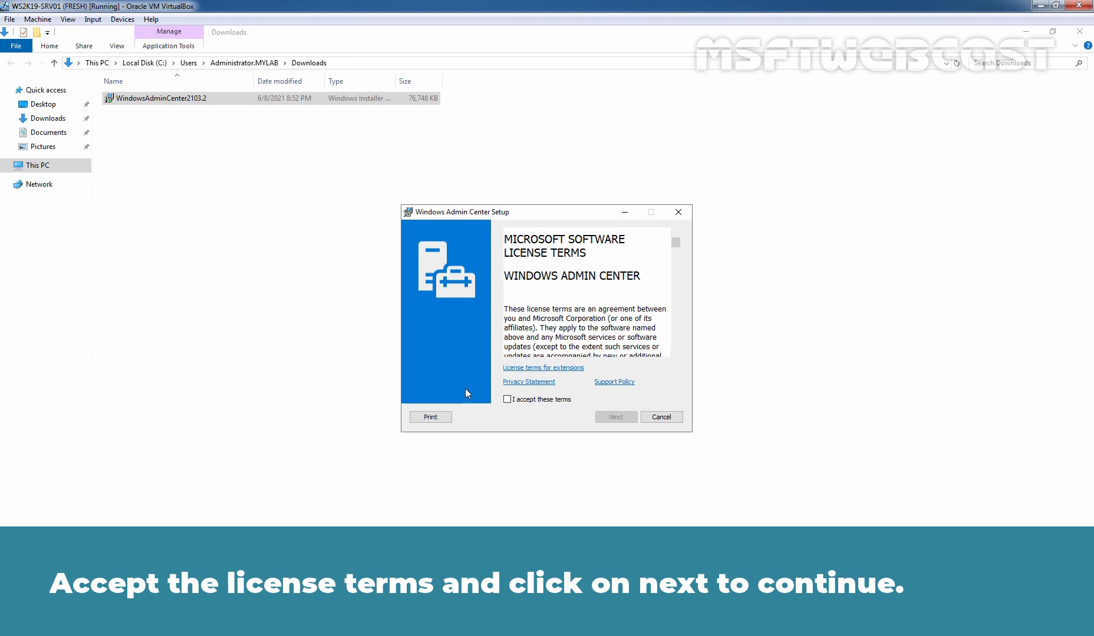
# Accept the license terms, keep Required diagnostic data, and decline Microsoft Update.
pyautogui.click(508, 399)
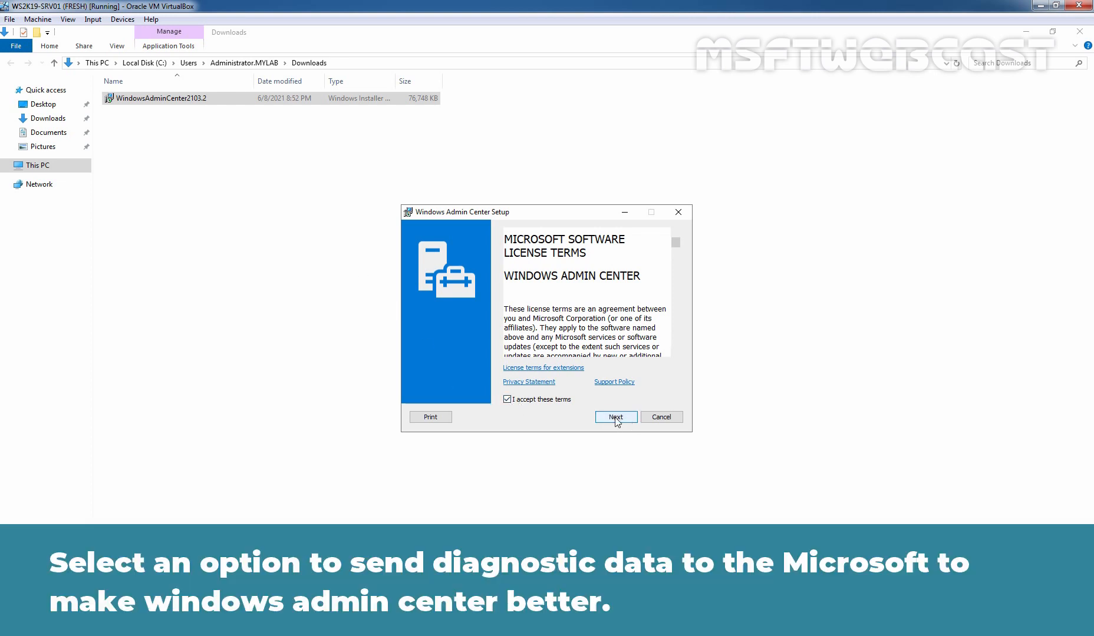
pyautogui.click(615, 417)
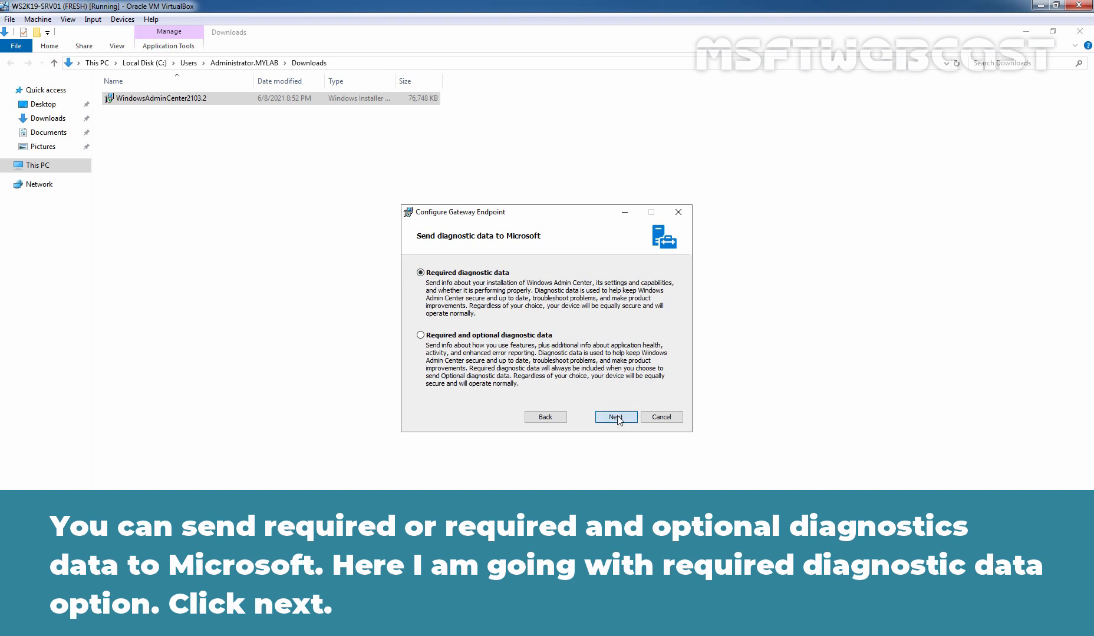
pyautogui.click(615, 417)
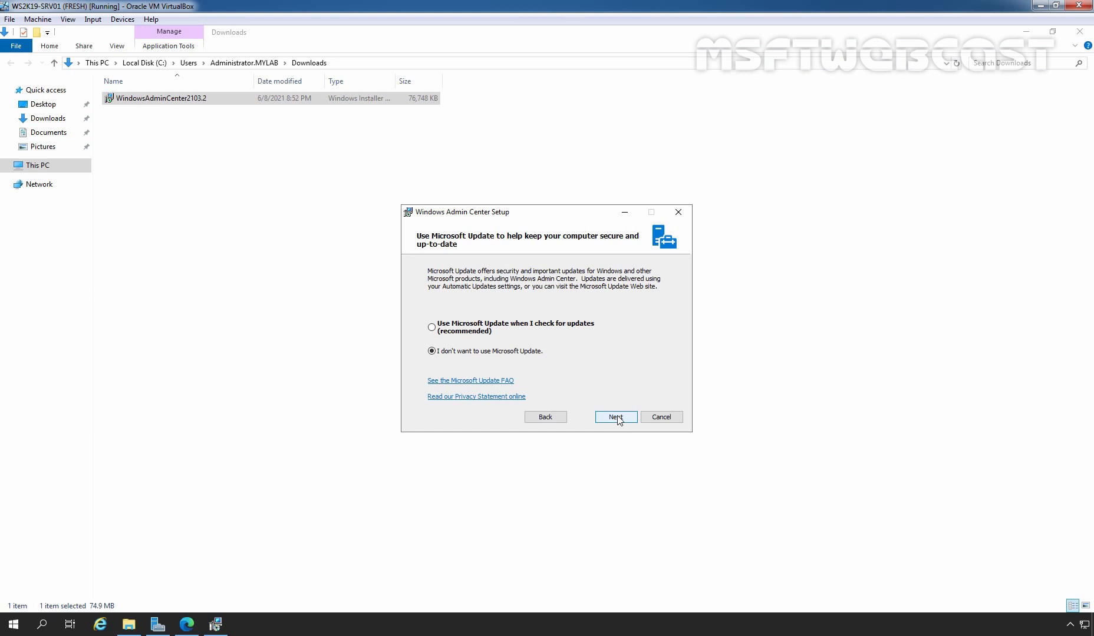
pyautogui.click(615, 417)
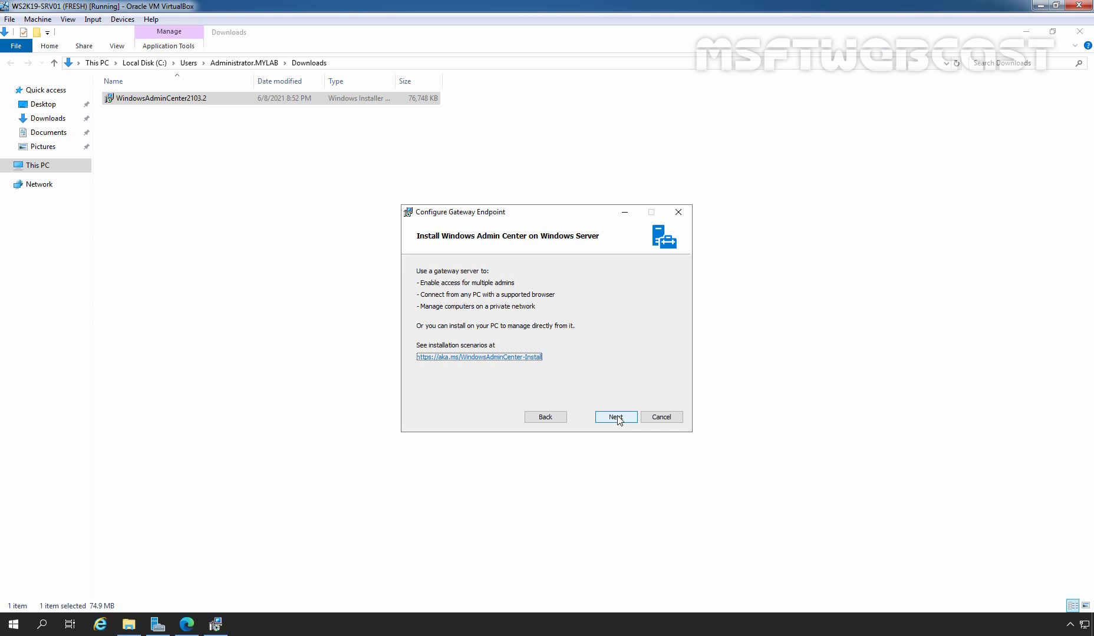
# Keep default trusted hosts and update options, then install on port 443 with a self-signed certificate.
pyautogui.click(615, 417)
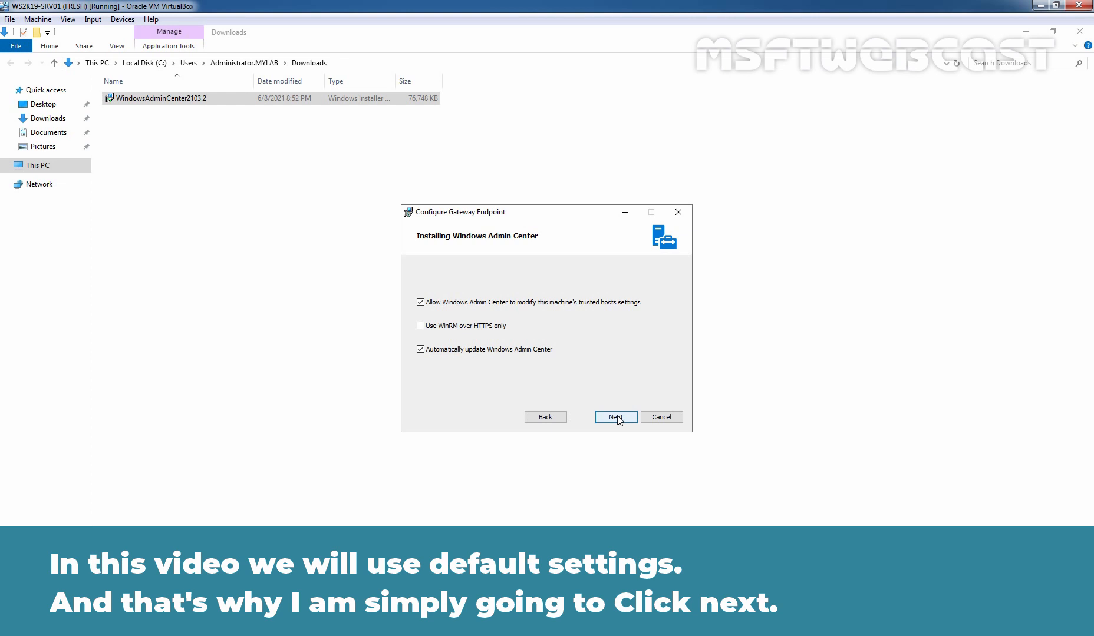
pyautogui.click(615, 417)
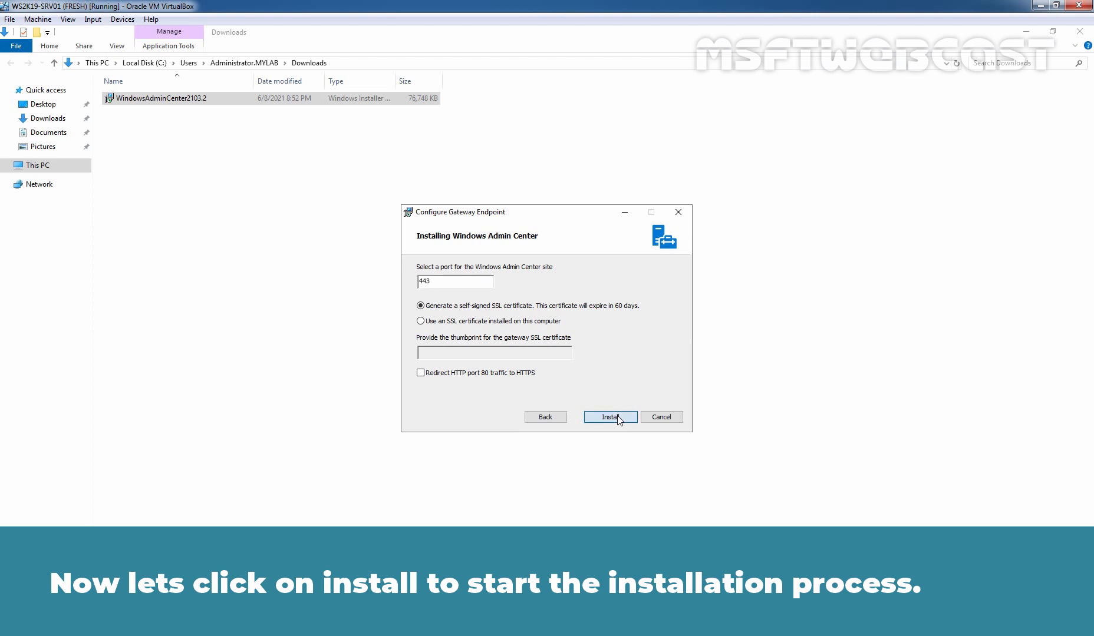
pyautogui.click(609, 416)
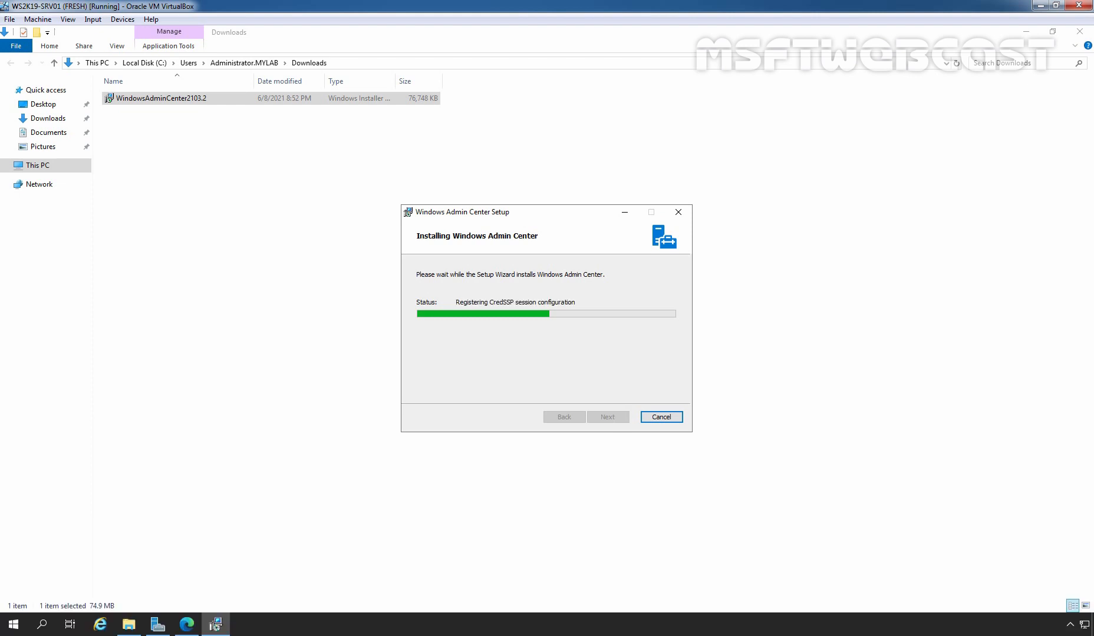
pyautogui.moveTo(619, 419)
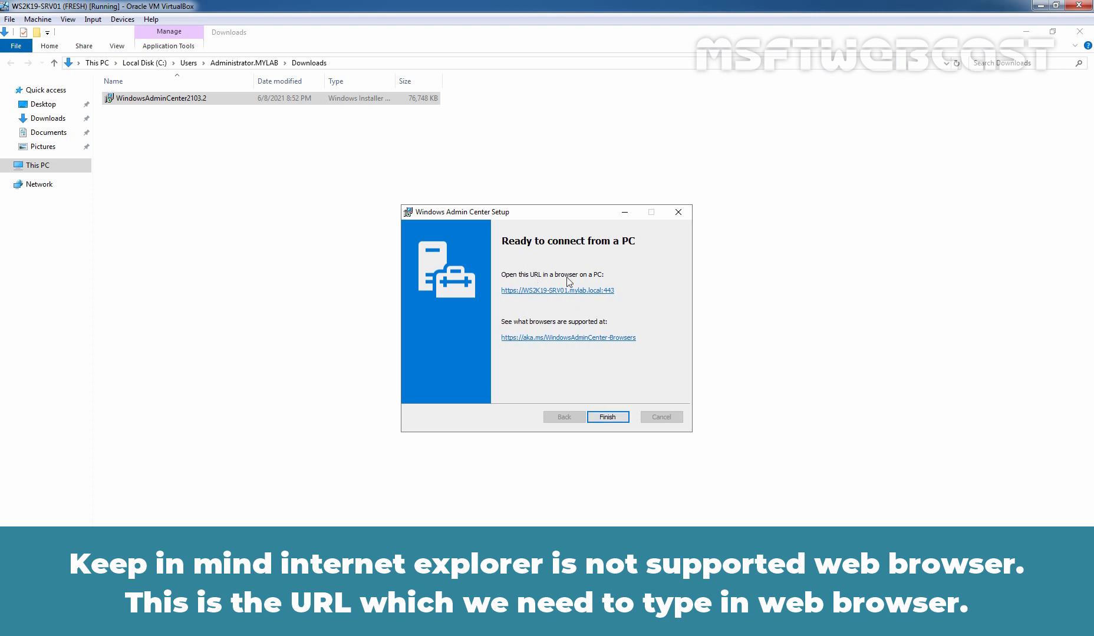
pyautogui.moveTo(577, 300)
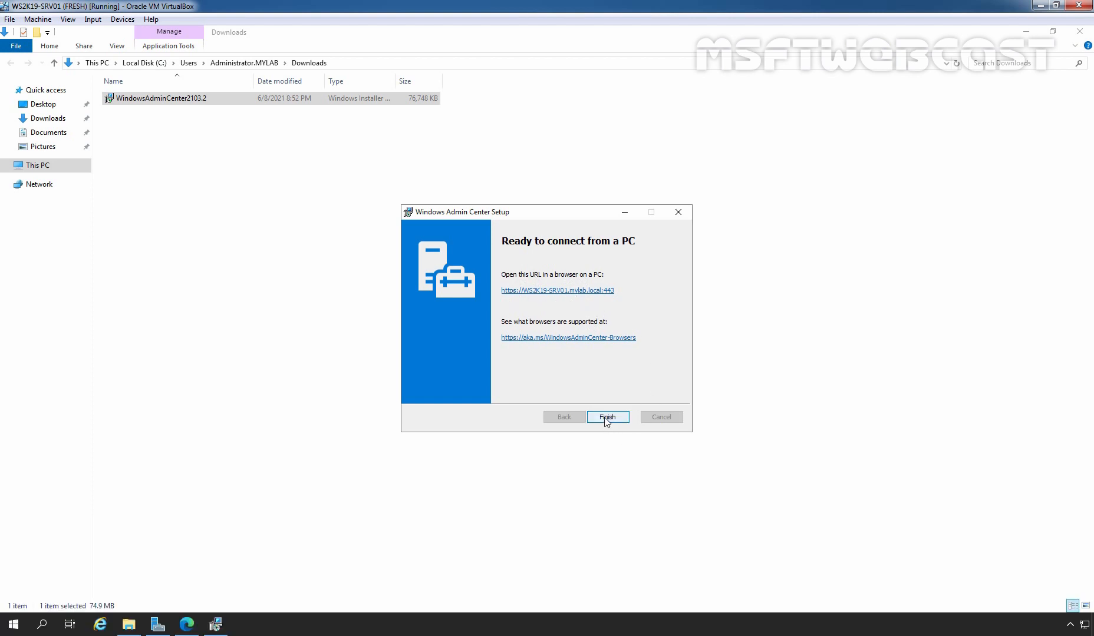
pyautogui.click(607, 416)
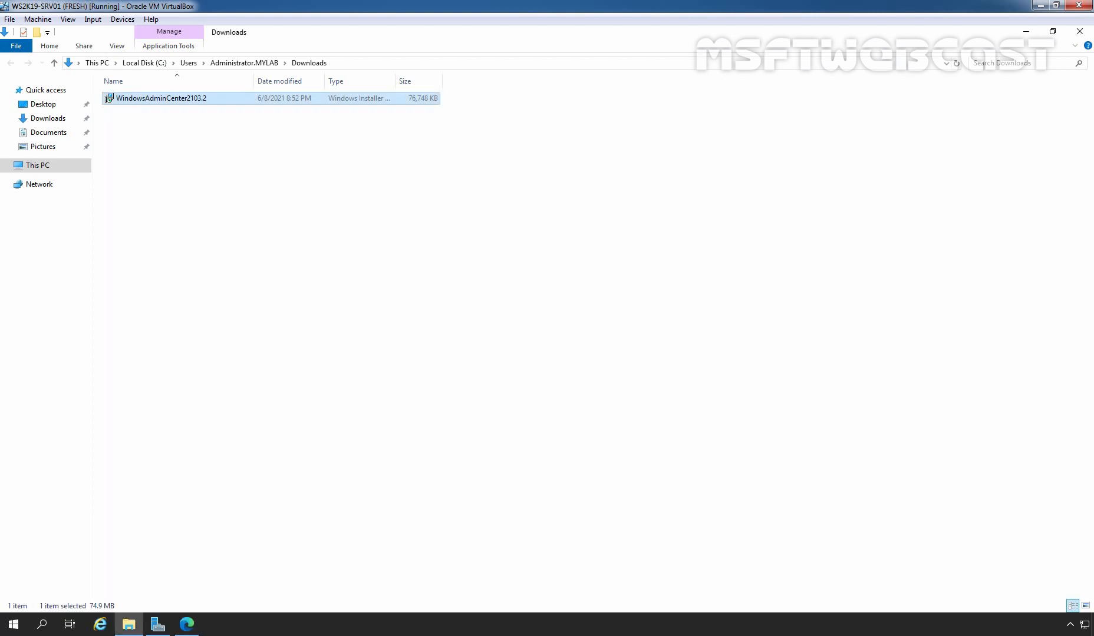
pyautogui.click(186, 624)
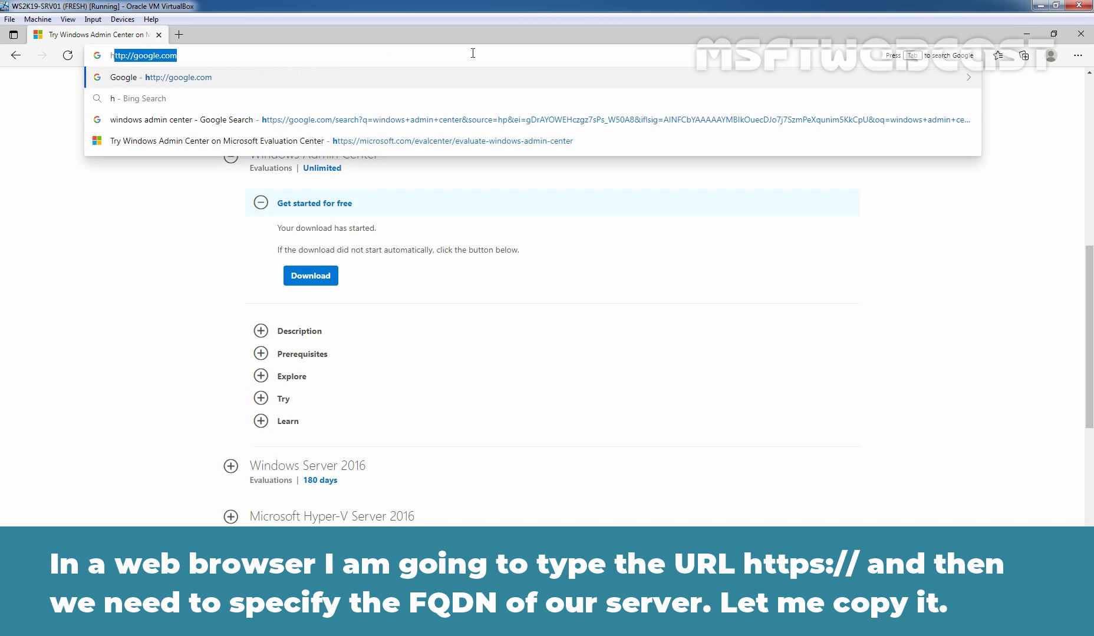
pyautogui.write('https://')
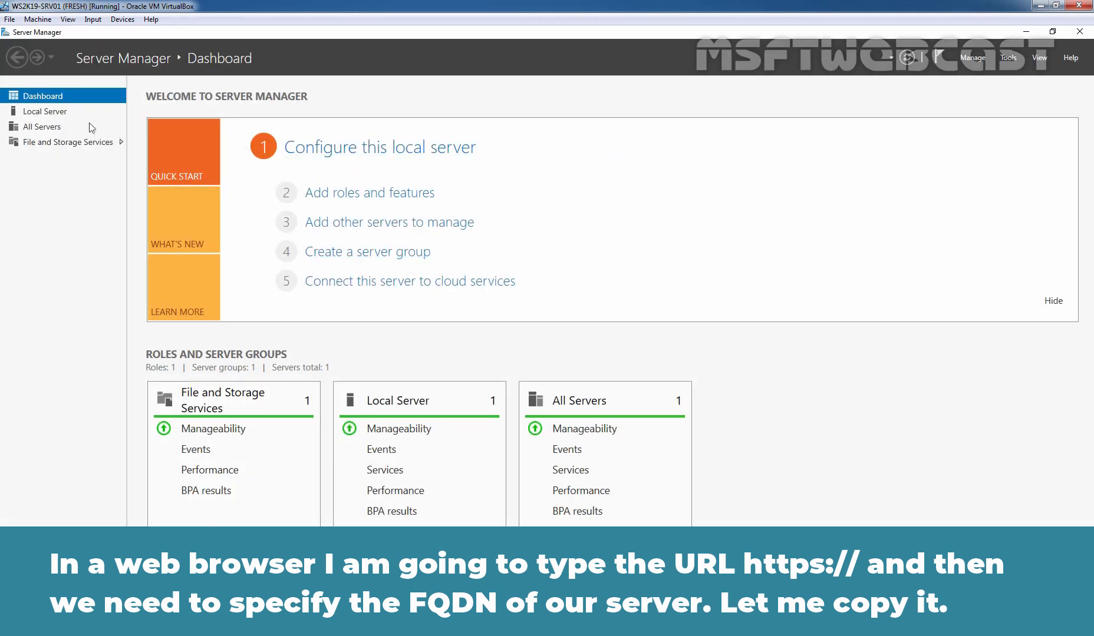
pyautogui.click(45, 111)
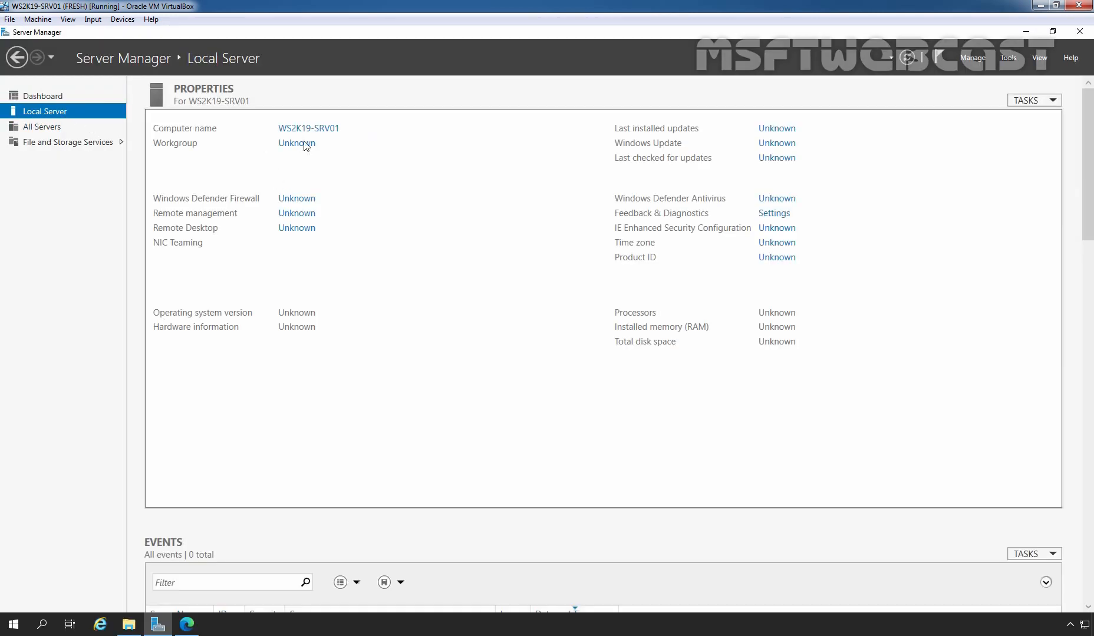
pyautogui.click(308, 128)
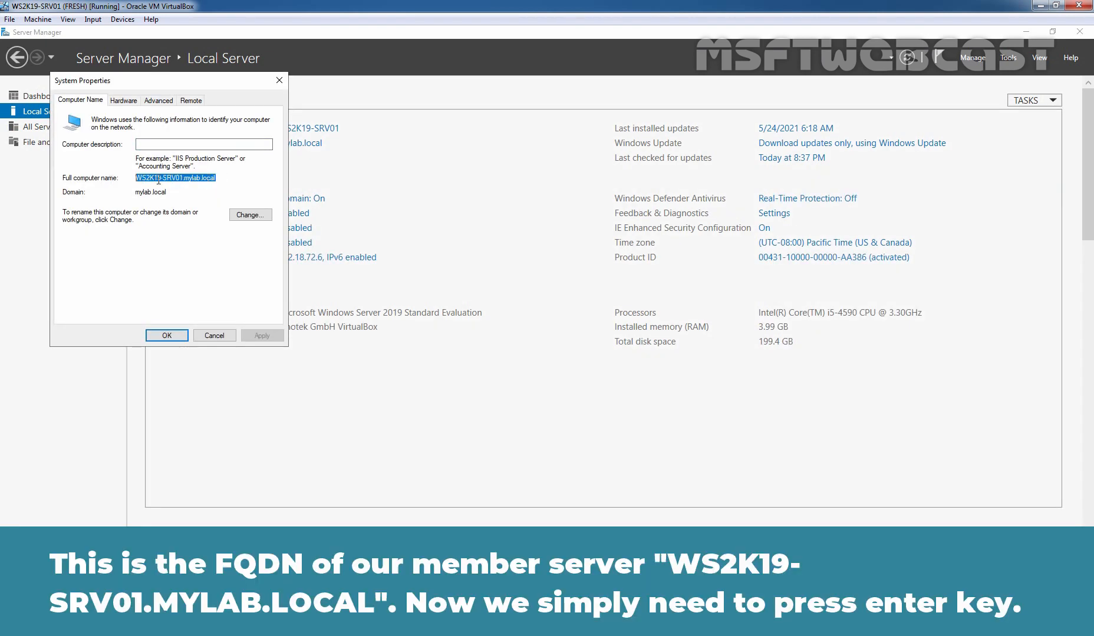
pyautogui.click(166, 336)
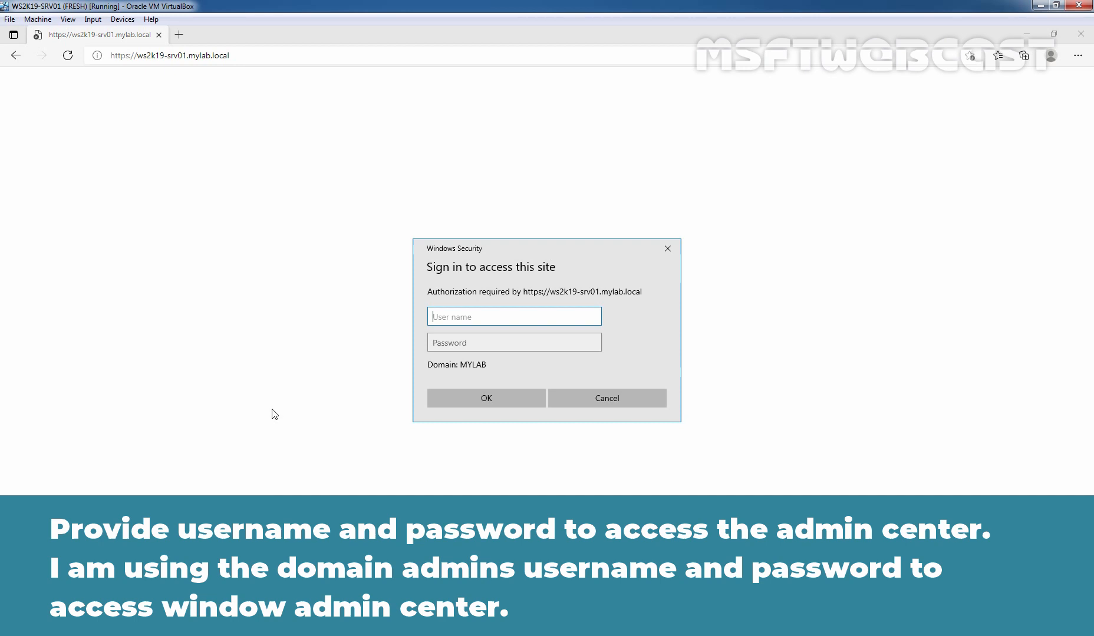
# Sign in to Windows Admin Center with the domain administrator credentials.
pyautogui.write('administrator')
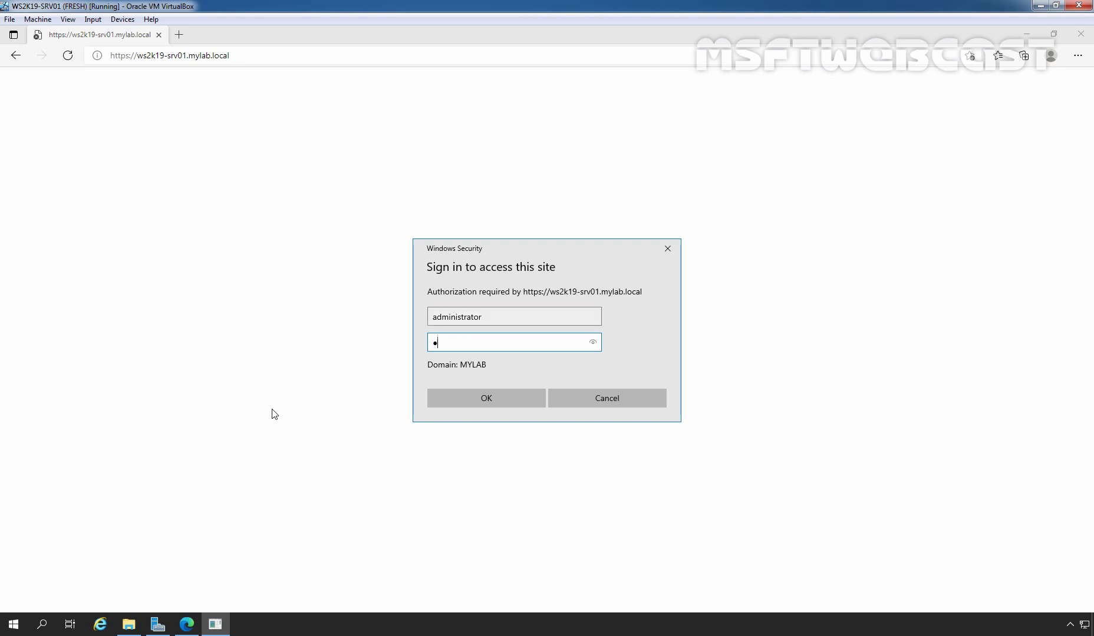
pyautogui.write('password')
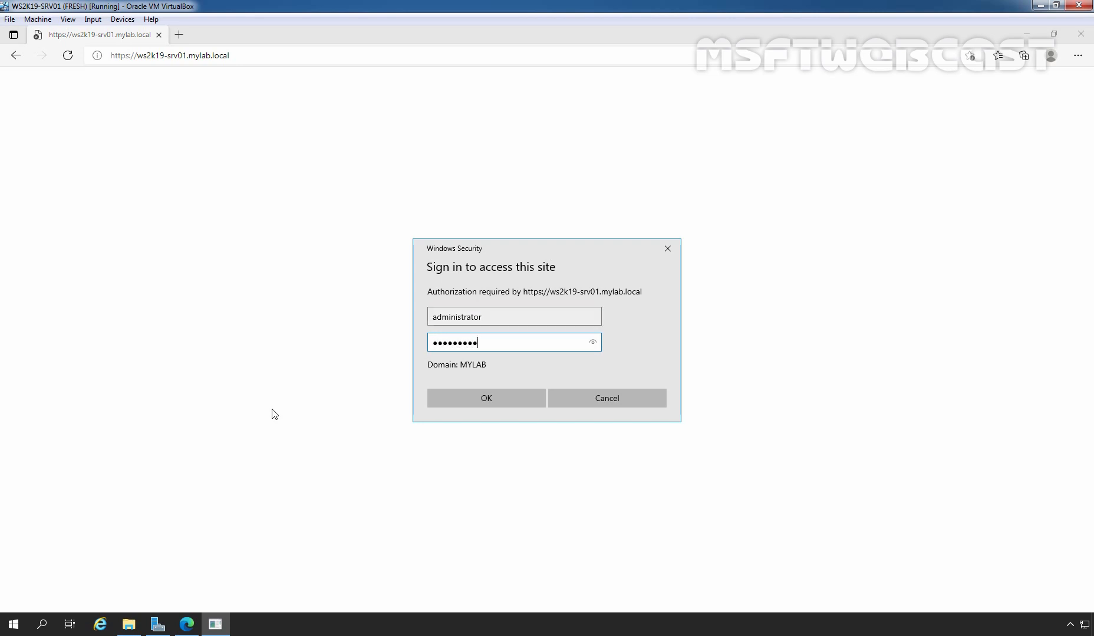
pyautogui.click(485, 398)
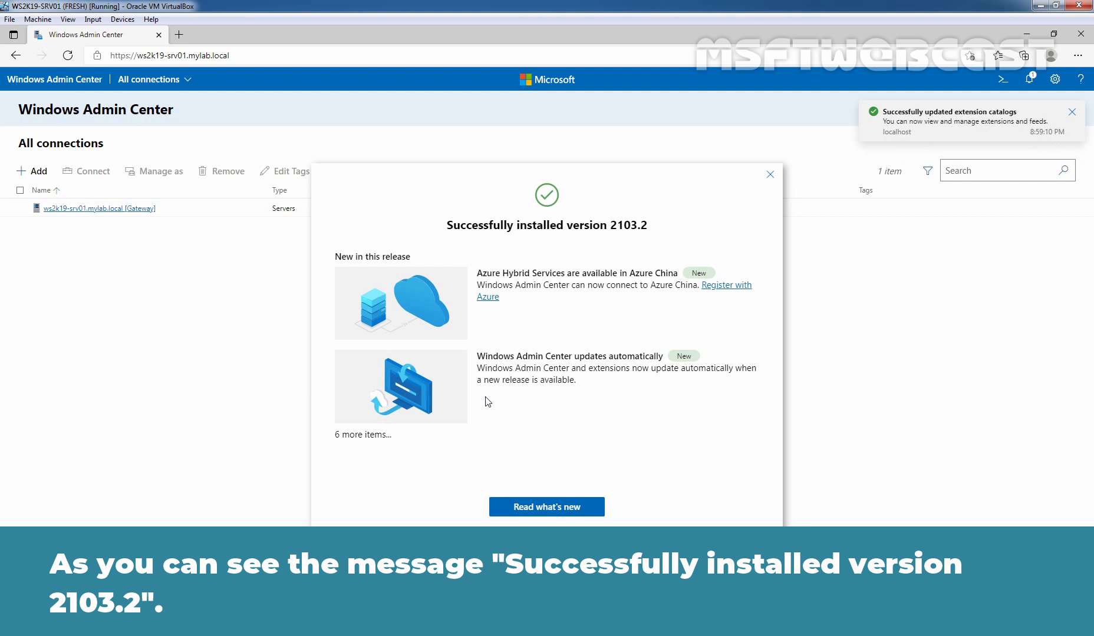
pyautogui.moveTo(787, 160)
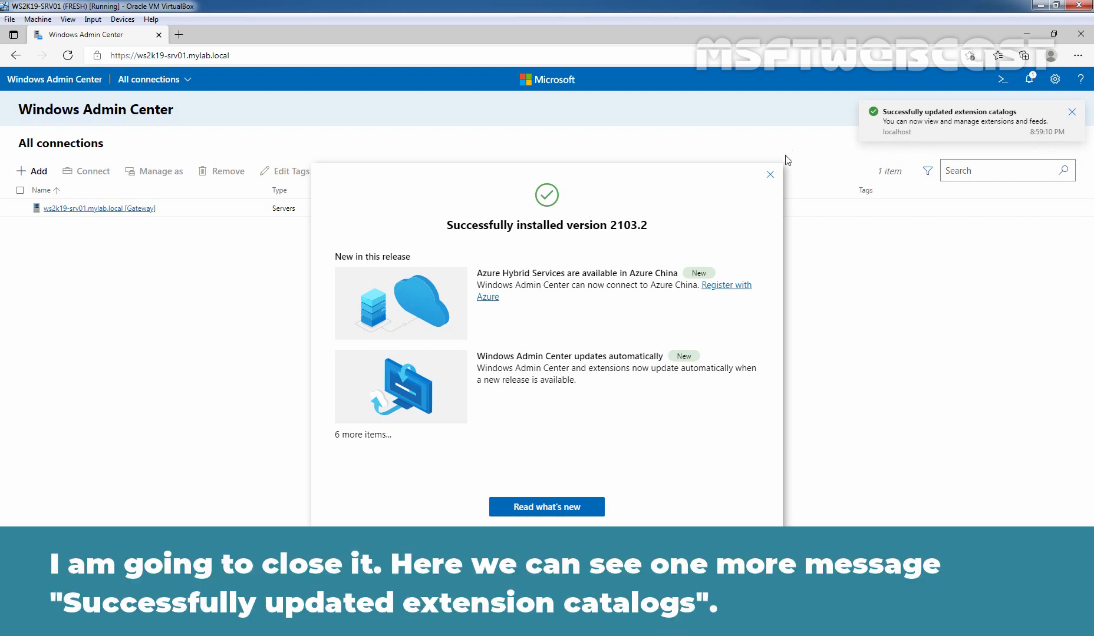
# Close the version 2103.2 installation notice and the extension catalog update toast.
pyautogui.click(771, 174)
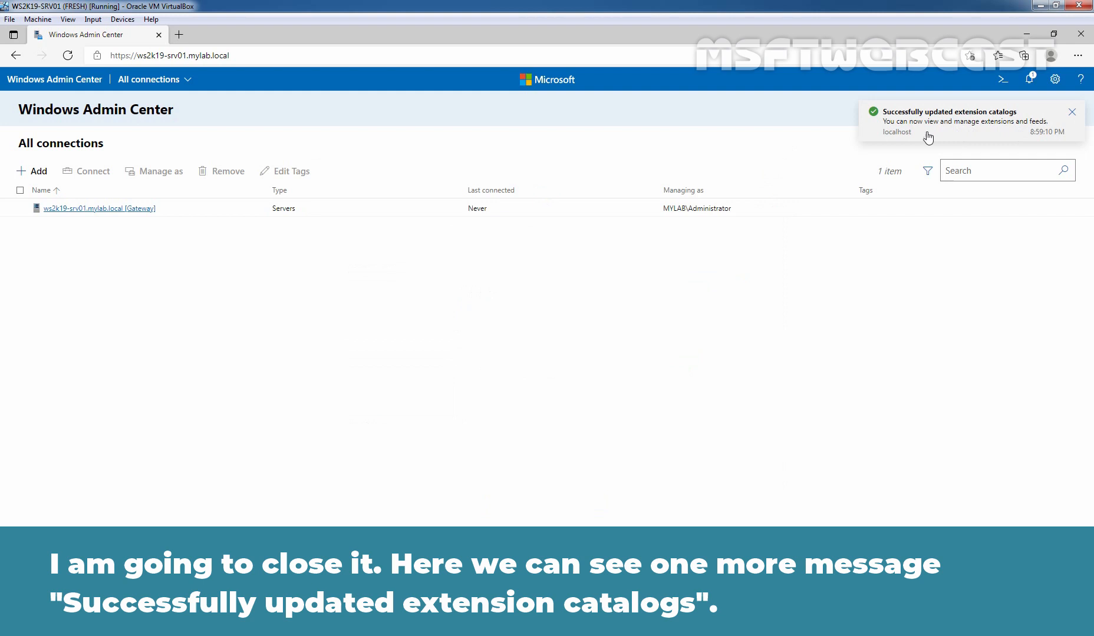
pyautogui.click(1072, 111)
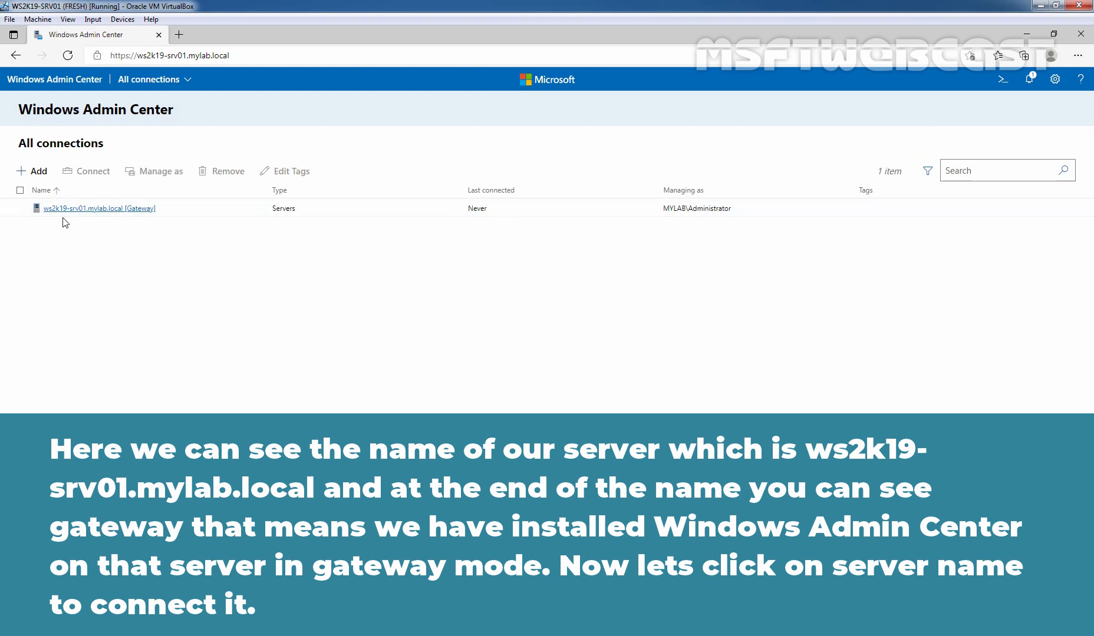
pyautogui.moveTo(121, 231)
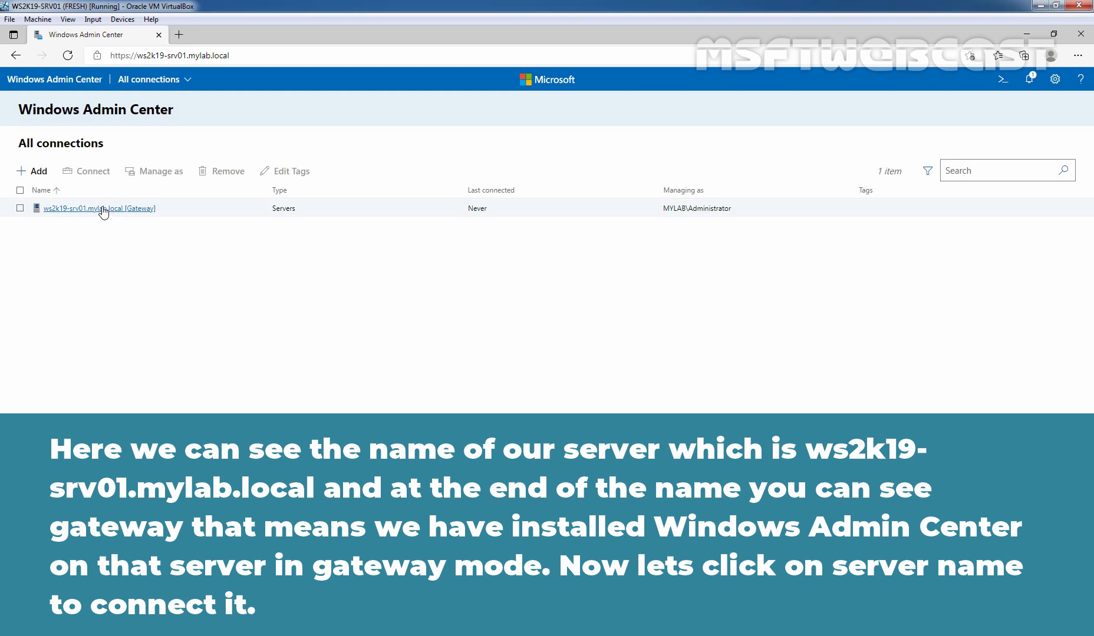
# Open the ws2k19-srv01.mylab.local gateway Overview and scroll through its Tools list.
pyautogui.click(99, 208)
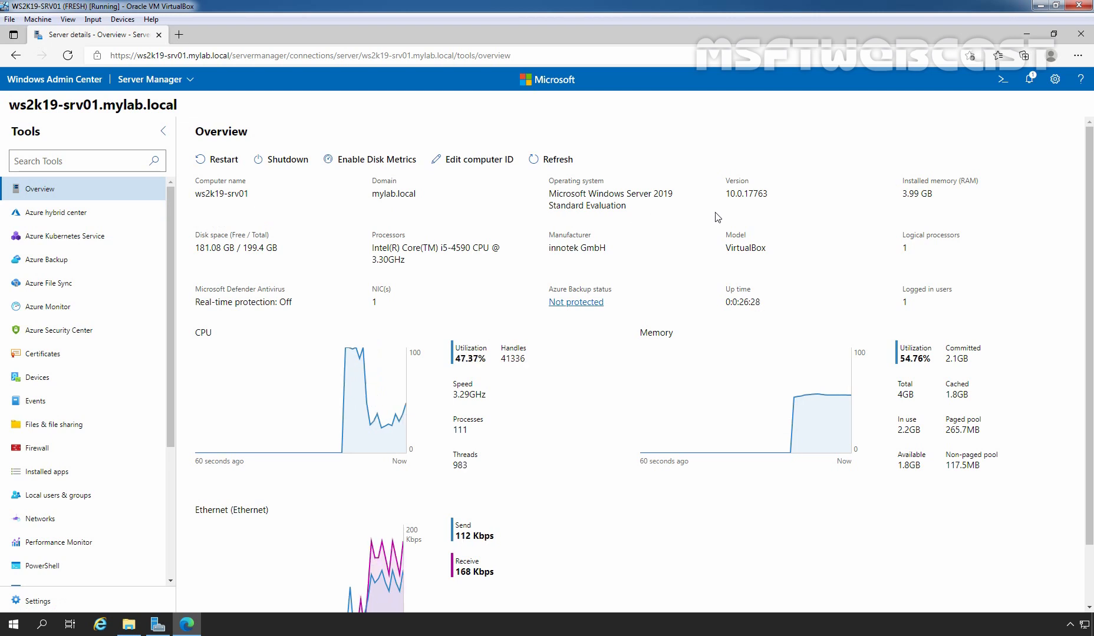
pyautogui.moveTo(239, 253)
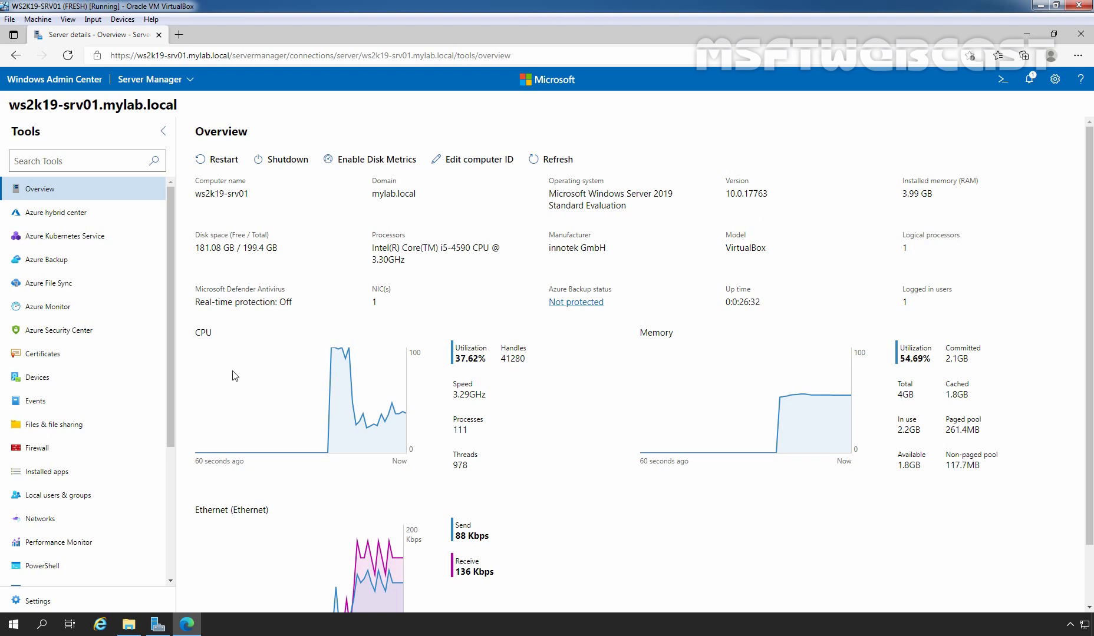
pyautogui.moveTo(682, 382)
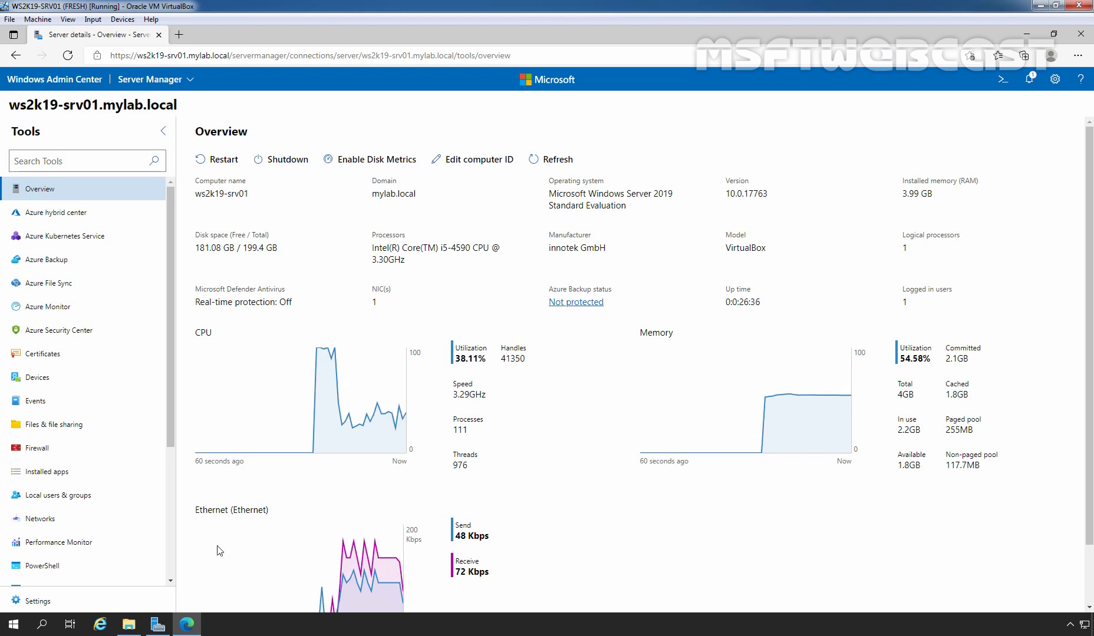
pyautogui.moveTo(570, 538)
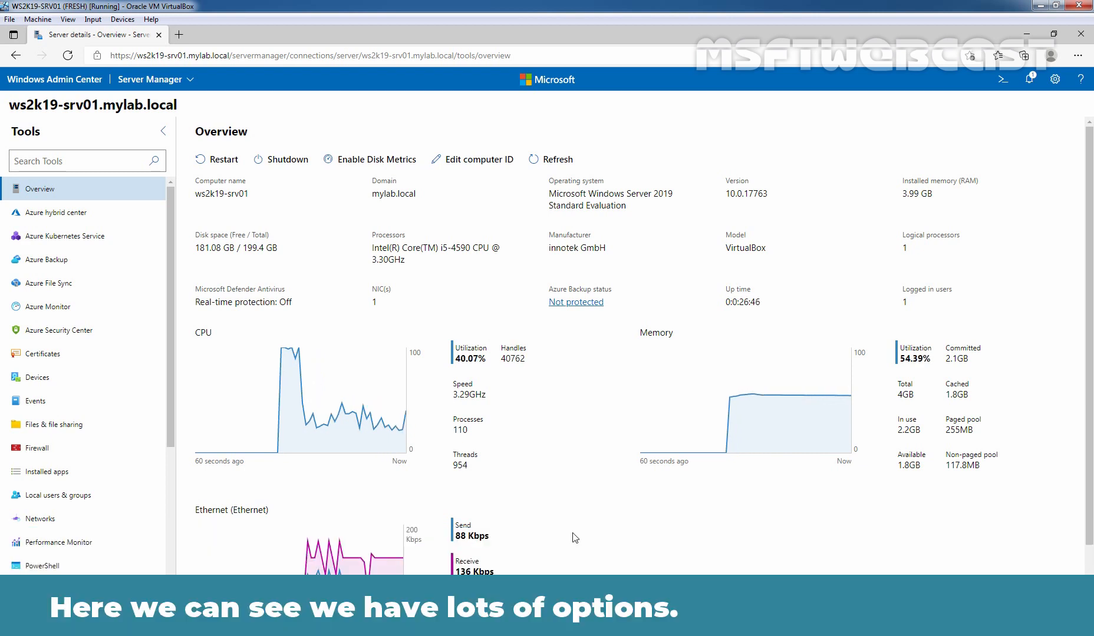
pyautogui.scroll(-3)
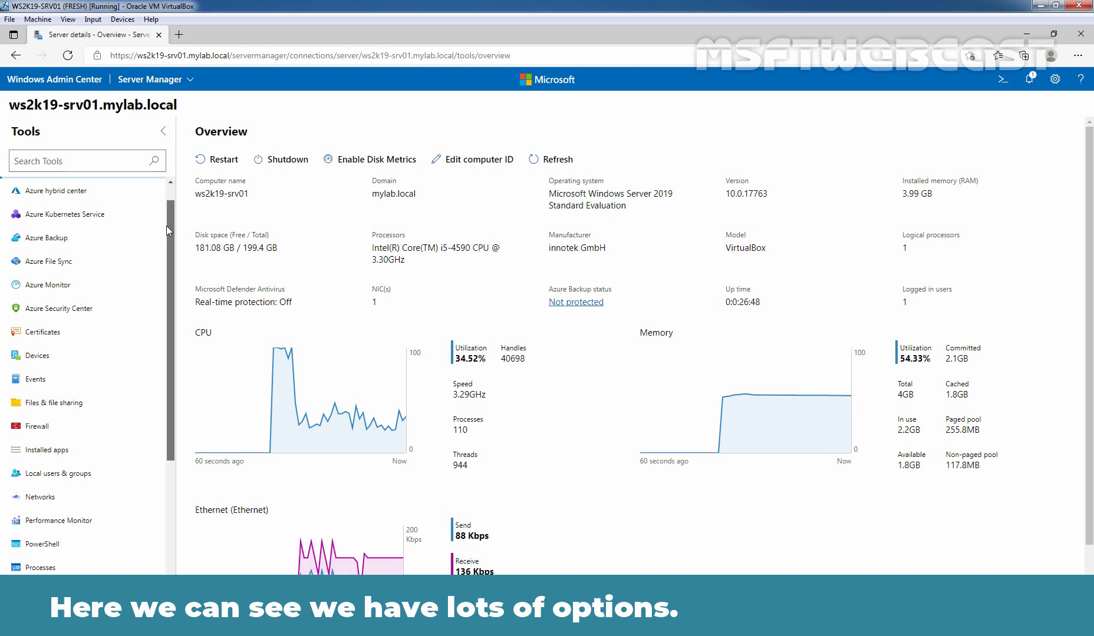
pyautogui.scroll(-3)
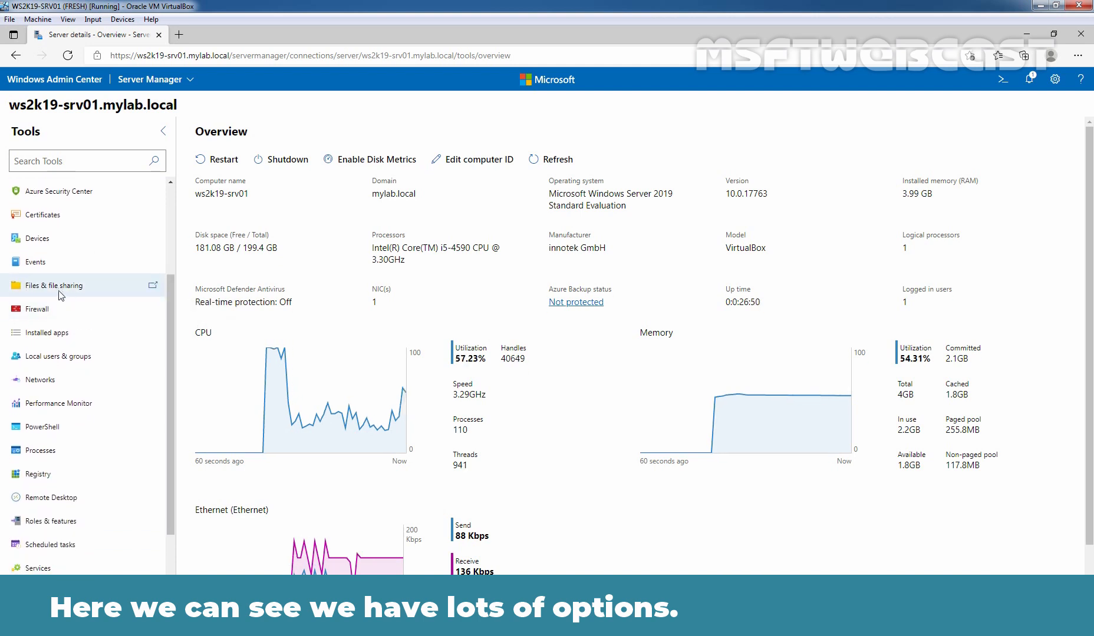
# Browse the C: drive folders in Files & file sharing, then list the ADMIN$ and C$ shares.
pyautogui.click(54, 285)
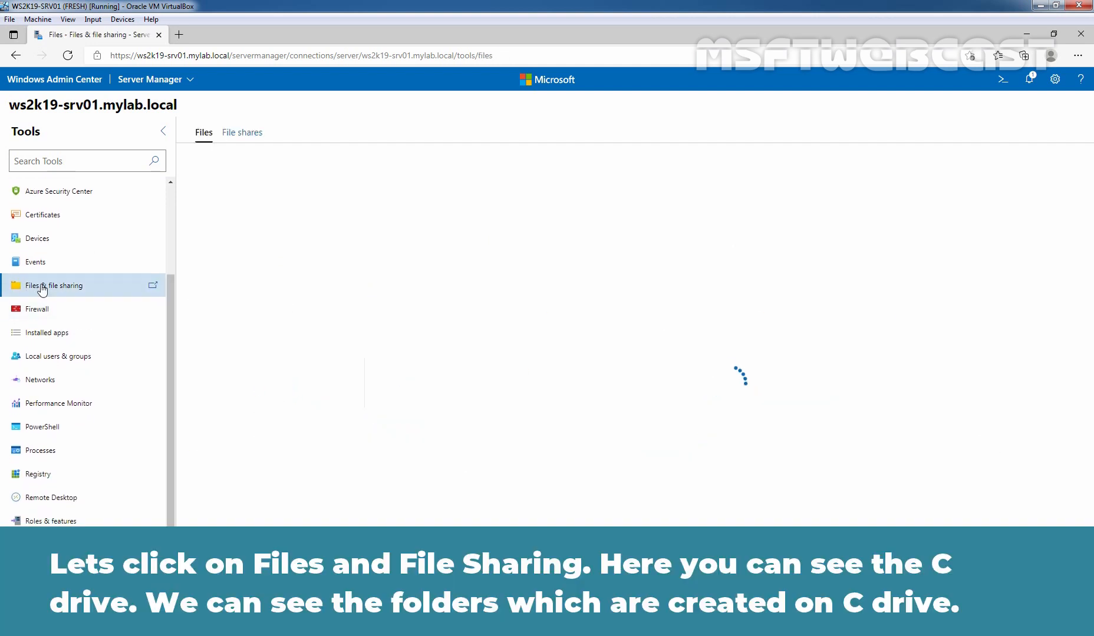
pyautogui.click(53, 285)
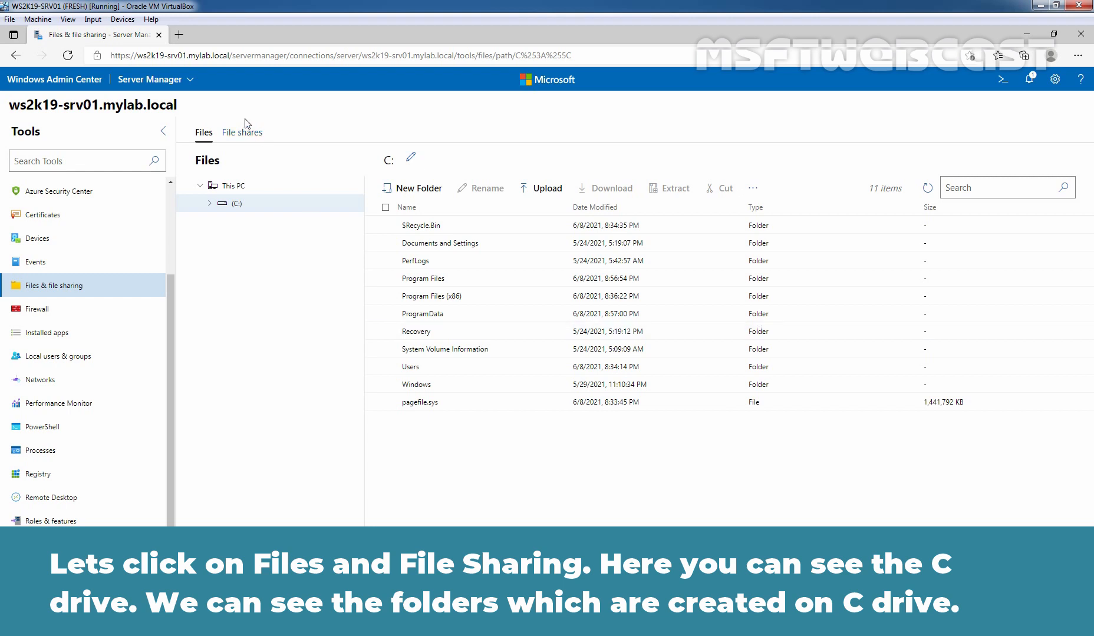
pyautogui.click(243, 132)
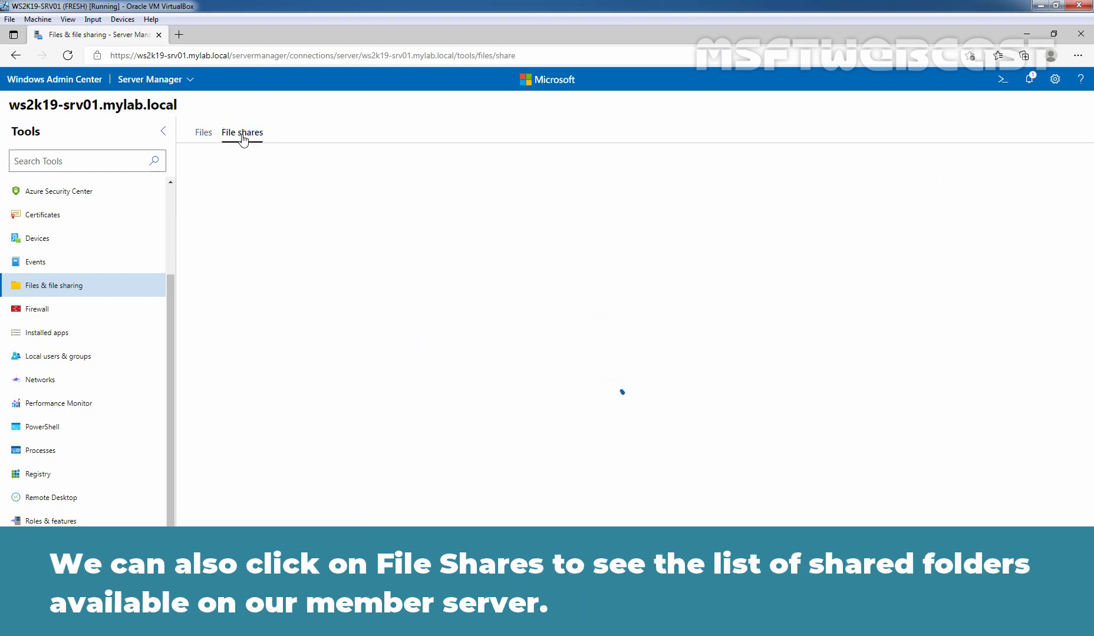
pyautogui.click(242, 133)
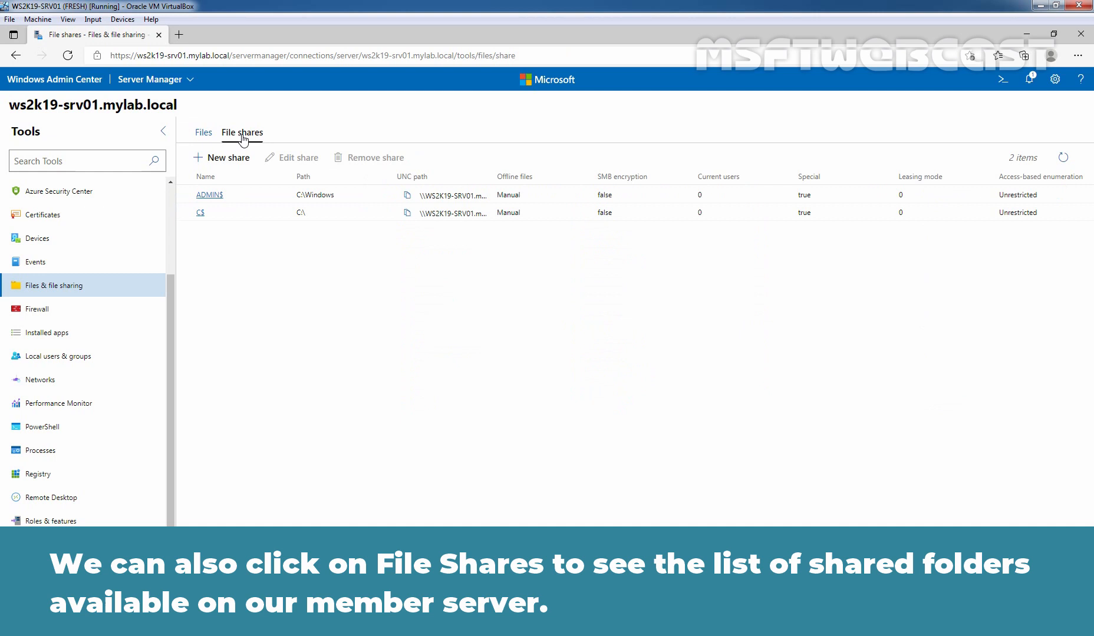
pyautogui.moveTo(255, 284)
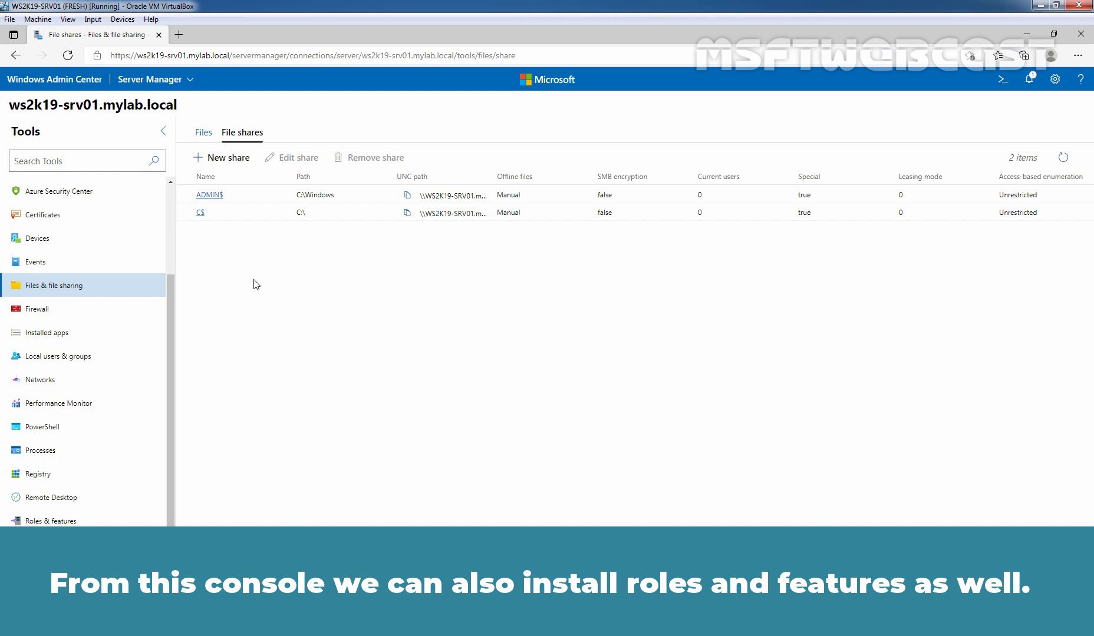
# Show the 261-item Roles & features list, ticking and then unticking DHCP Server.
pyautogui.click(49, 520)
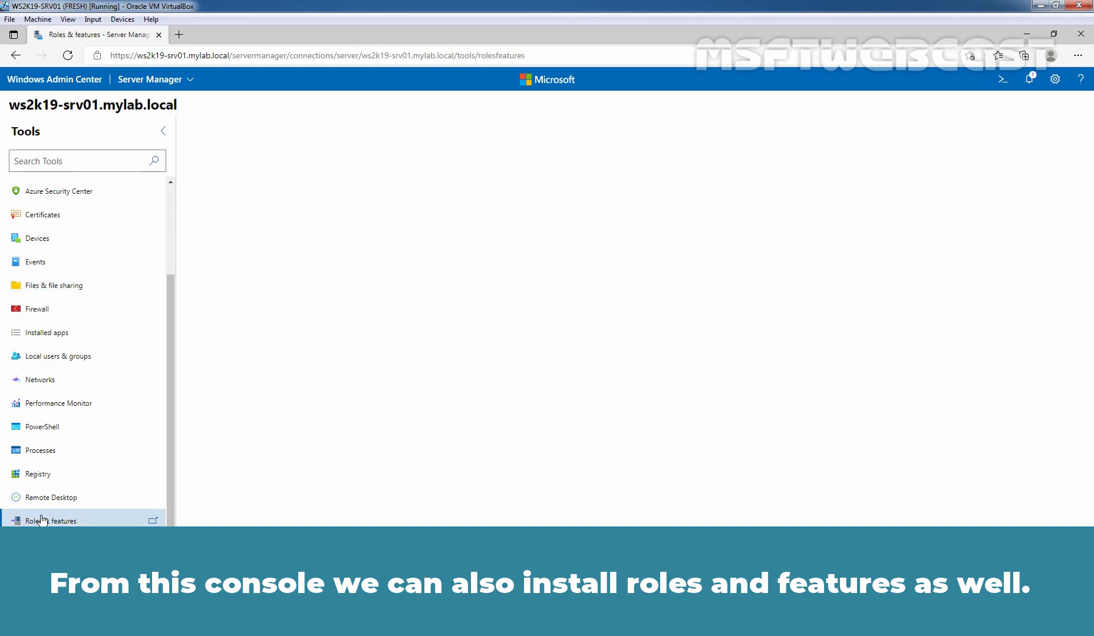
pyautogui.click(49, 520)
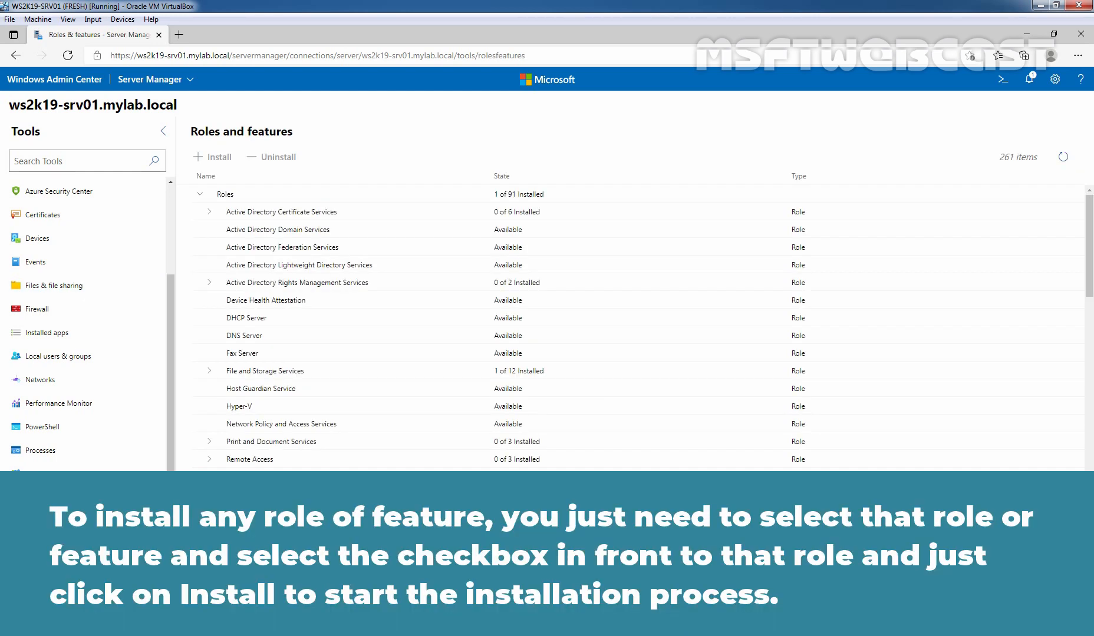
pyautogui.moveTo(256, 336)
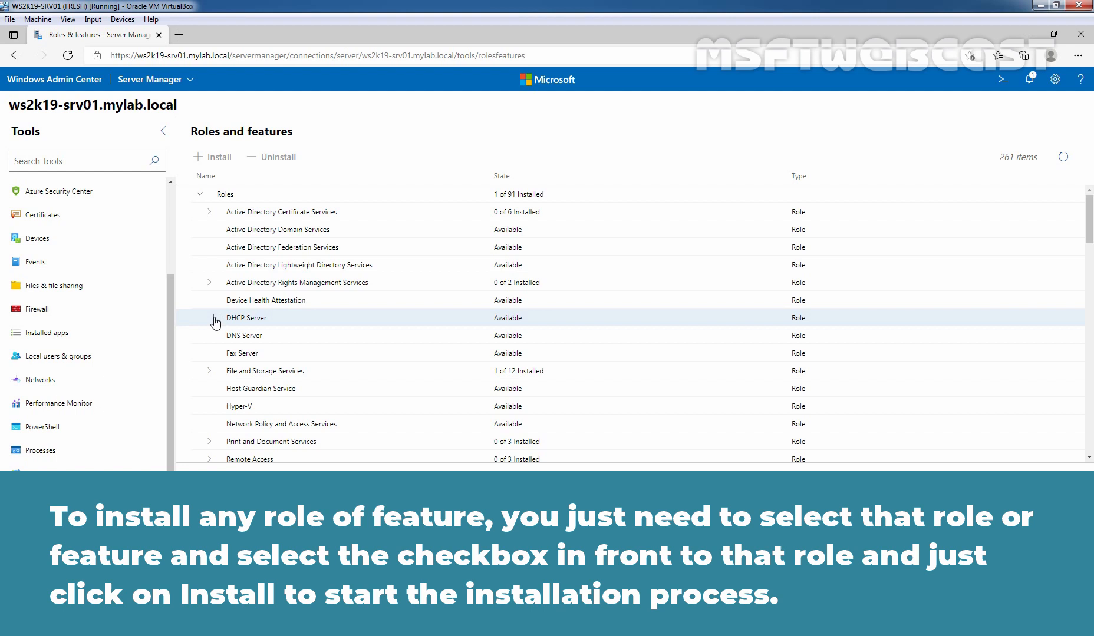
pyautogui.click(216, 317)
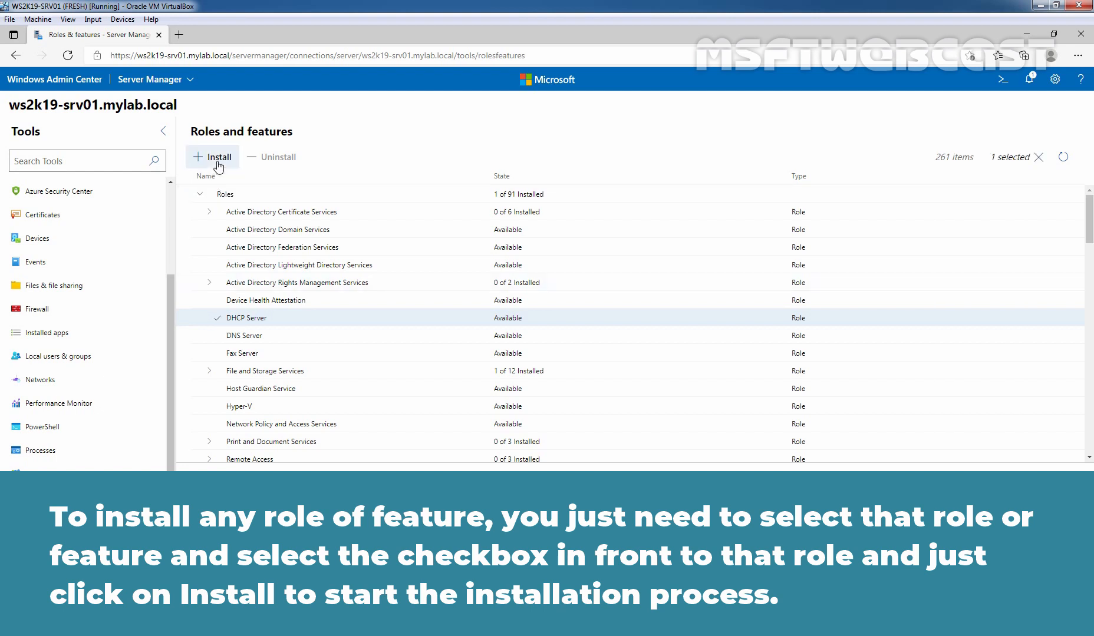
pyautogui.moveTo(219, 167)
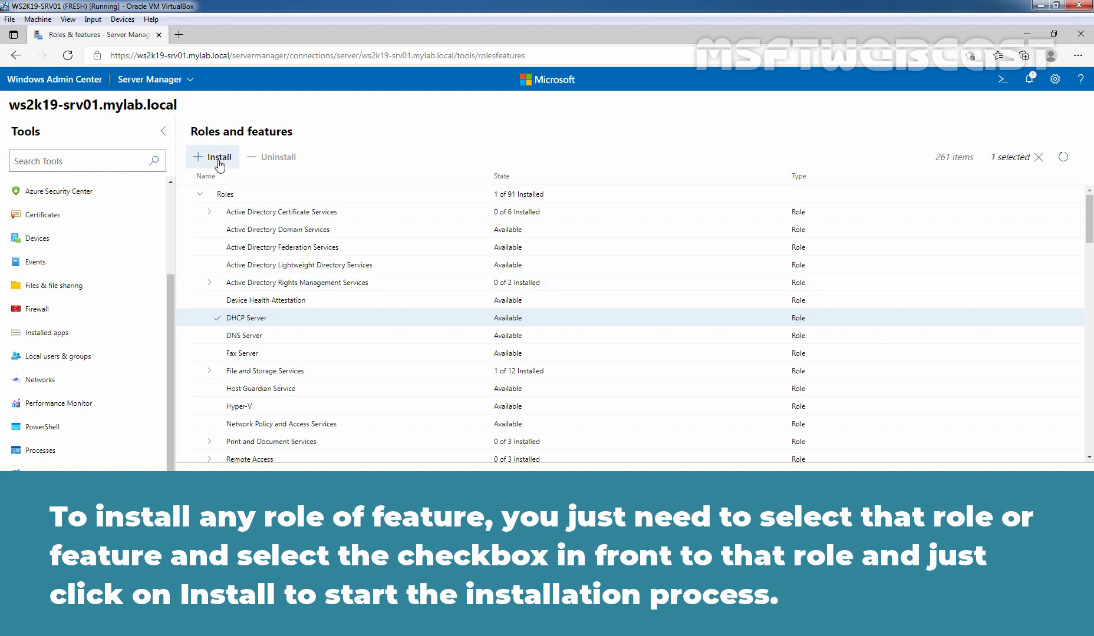
pyautogui.click(217, 318)
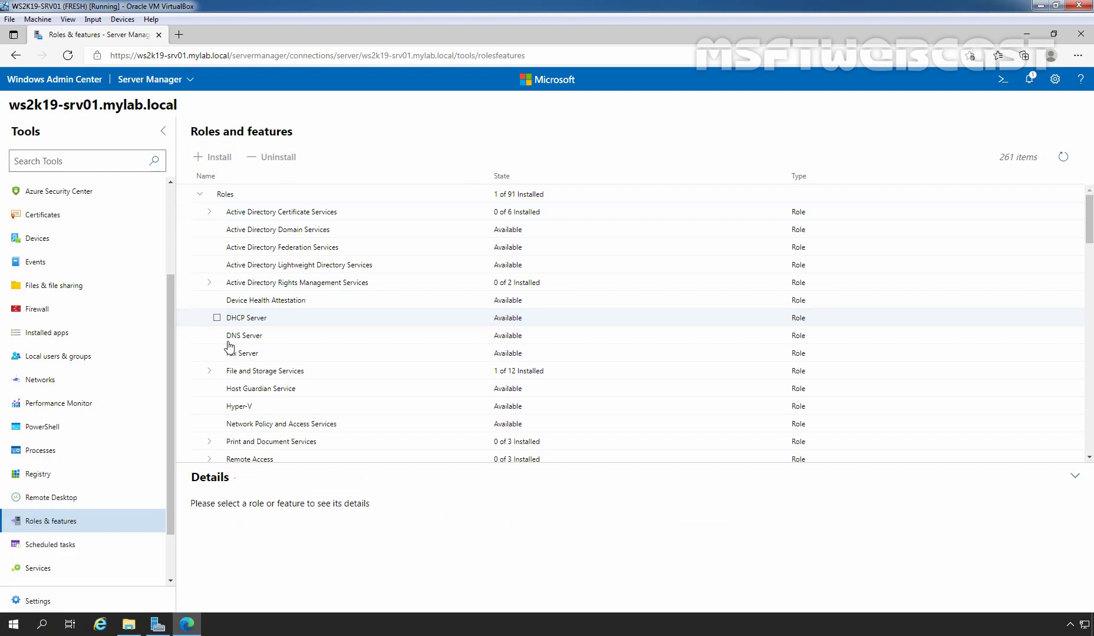